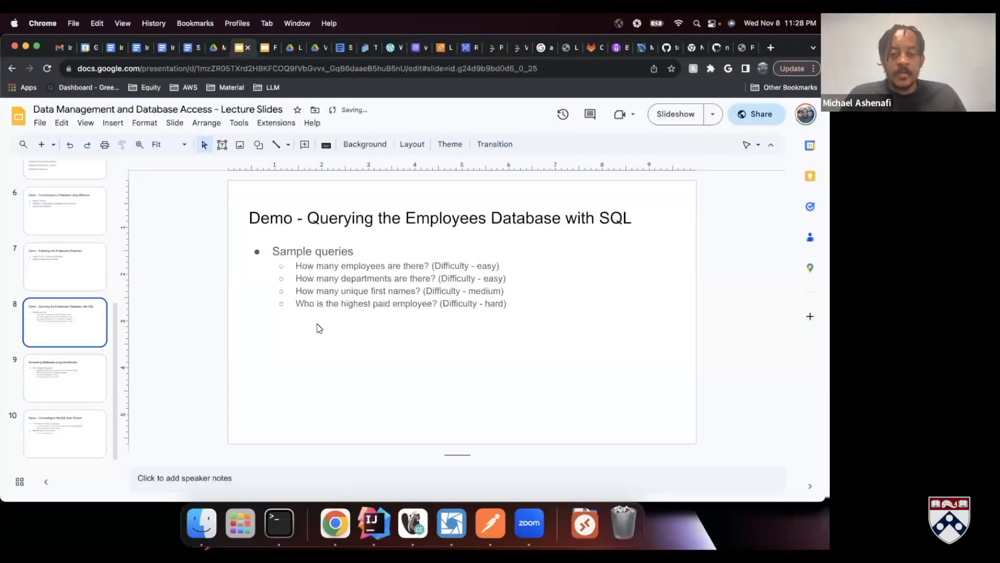
{"action": "mouse_move", "coordinate": [362, 326]}
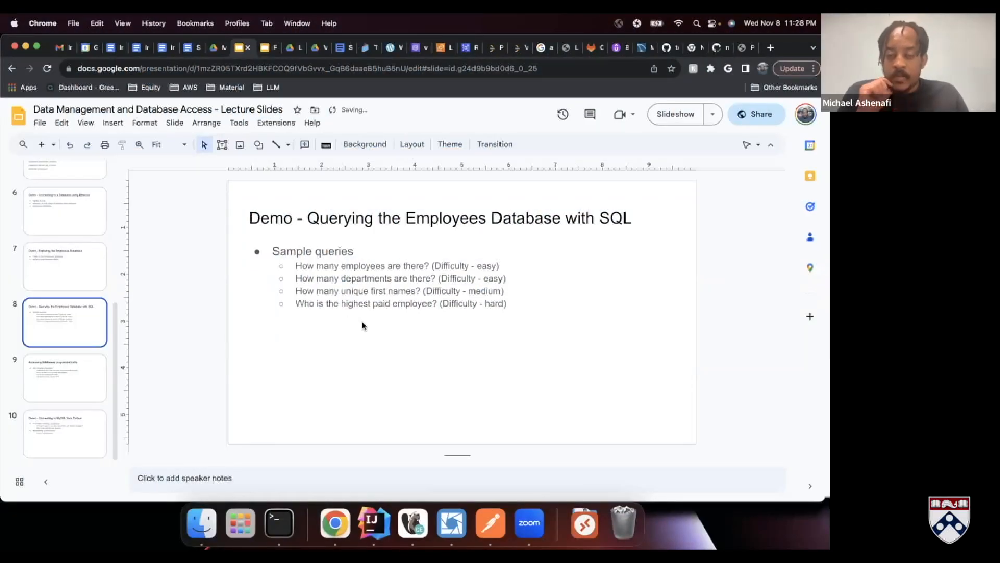
Bring DBeaver forward and view the employees ER diagram tab
{"action": "left_click", "coordinate": [343, 303]}
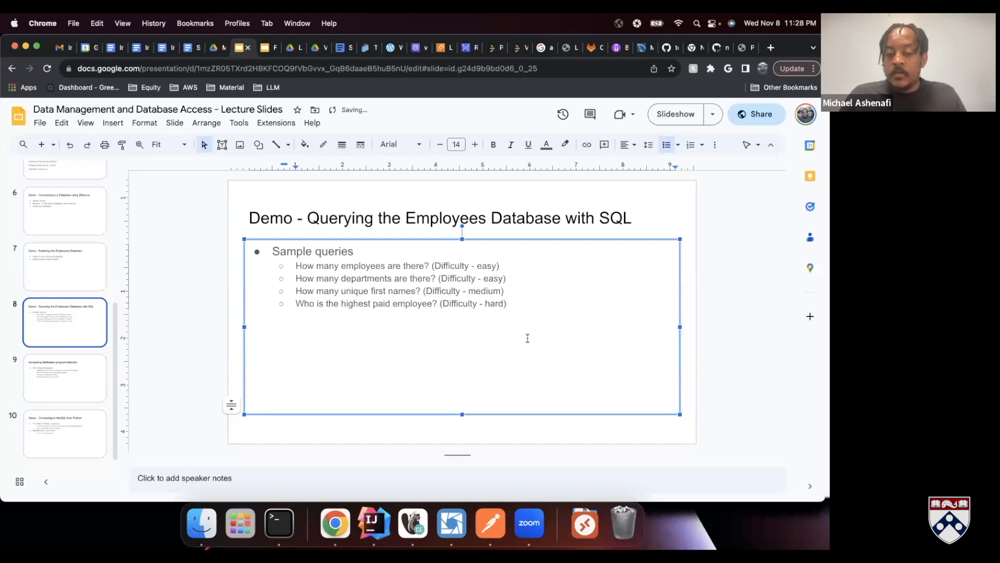
{"action": "left_click", "coordinate": [412, 523]}
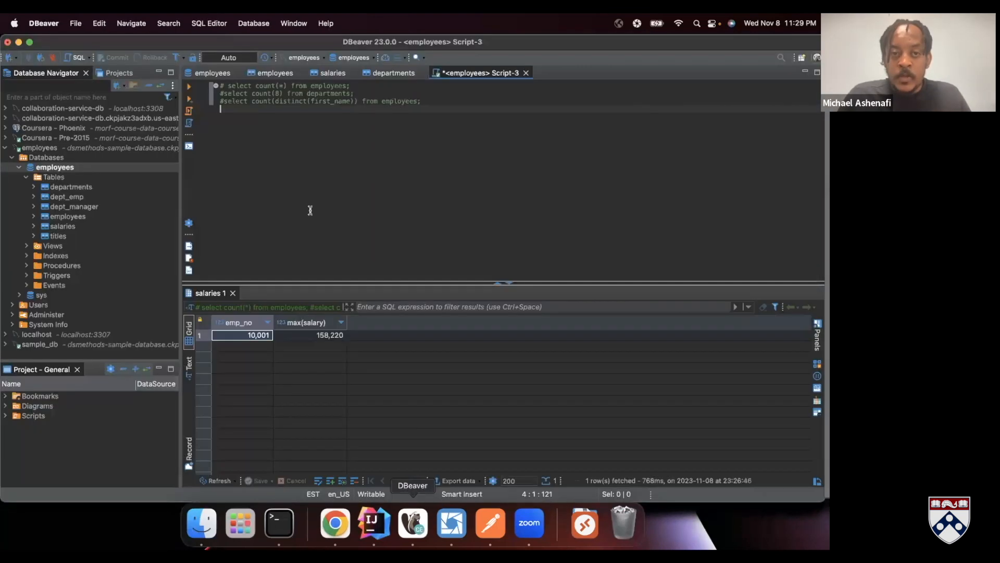
{"action": "left_click", "coordinate": [273, 72]}
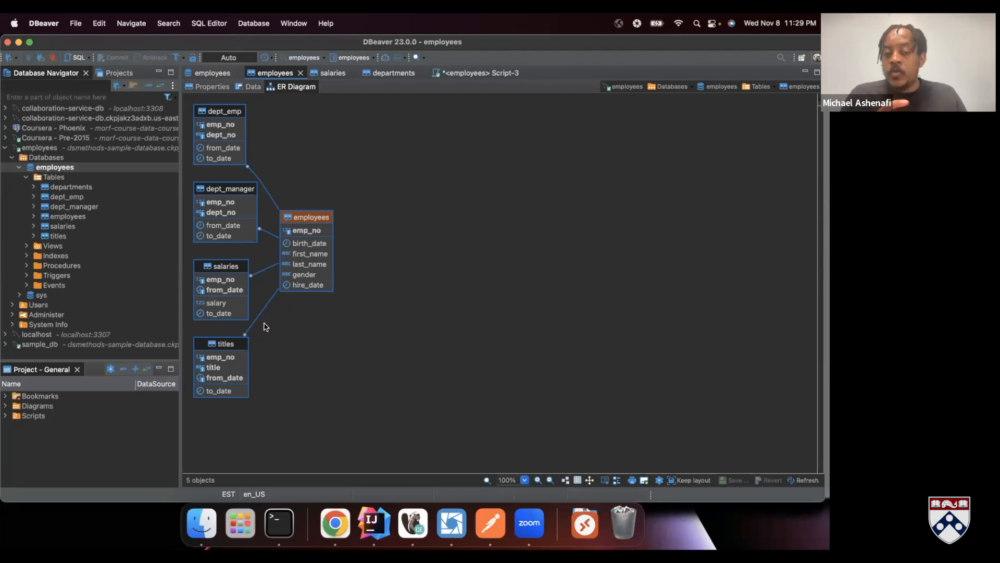
{"action": "mouse_move", "coordinate": [219, 266]}
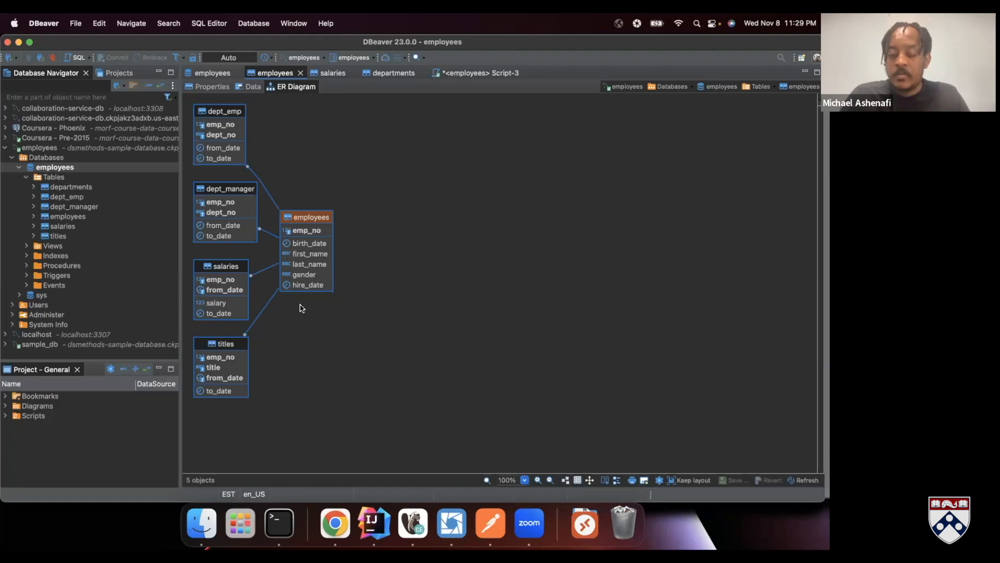
{"action": "mouse_move", "coordinate": [302, 179]}
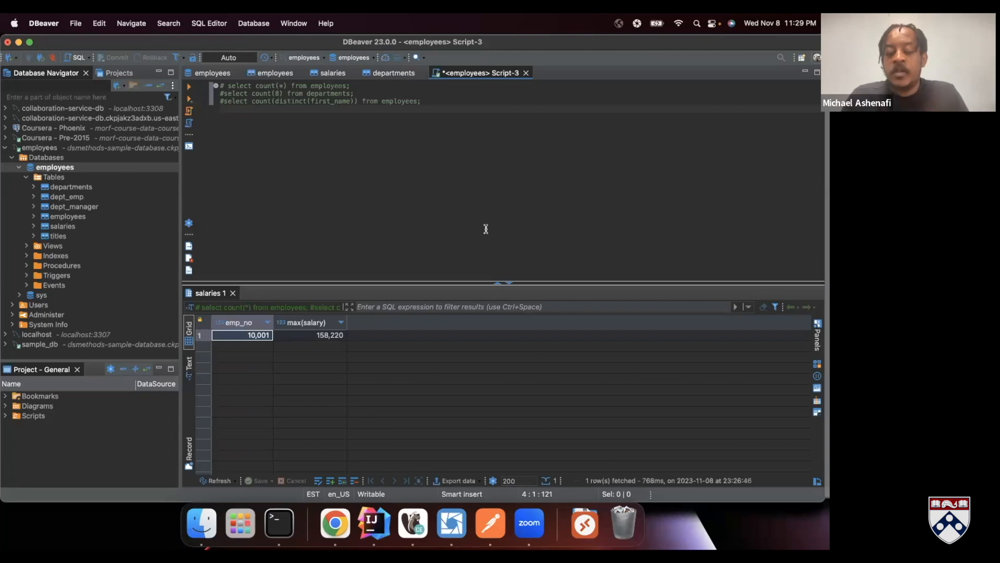
Add the query 'select * from salaries;' on a new line and run it
{"action": "type", "text": "s"}
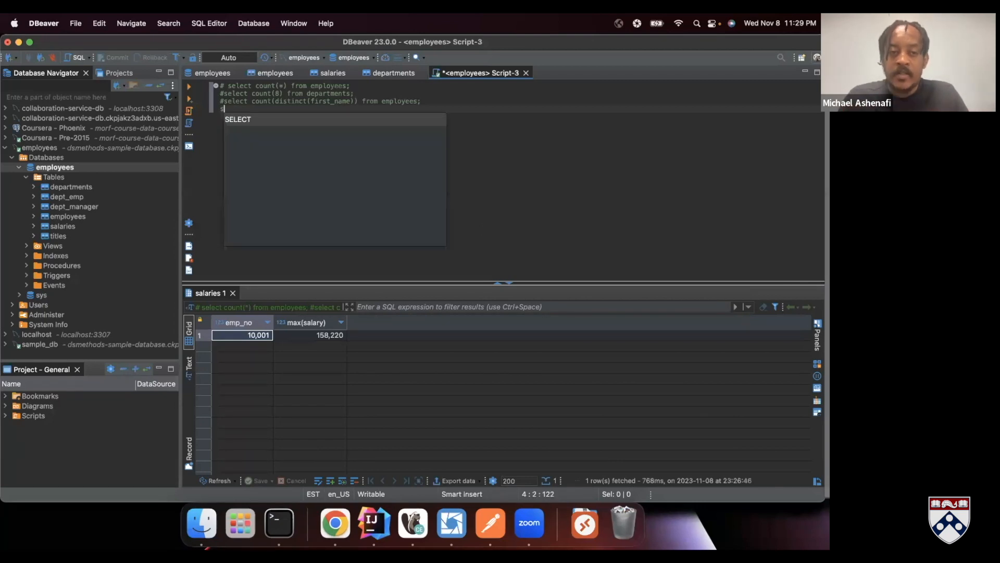
{"action": "type", "text": "elect"}
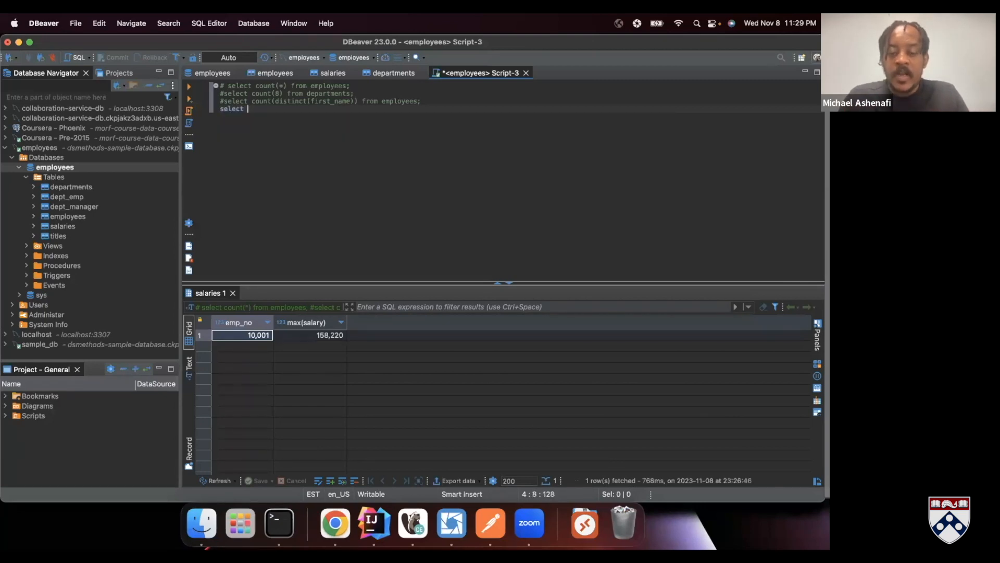
{"action": "type", "text": "*"}
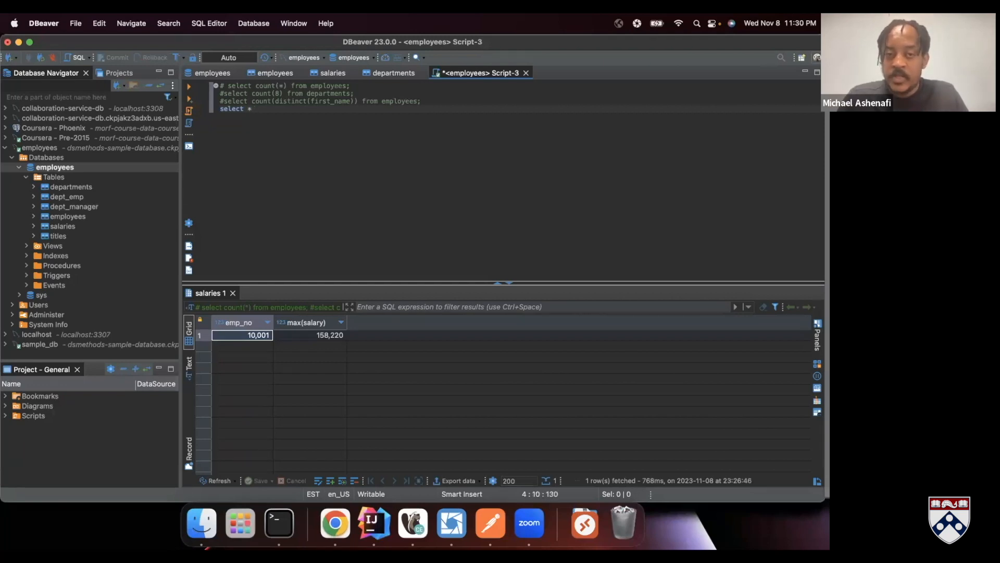
{"action": "left_click", "coordinate": [255, 109]}
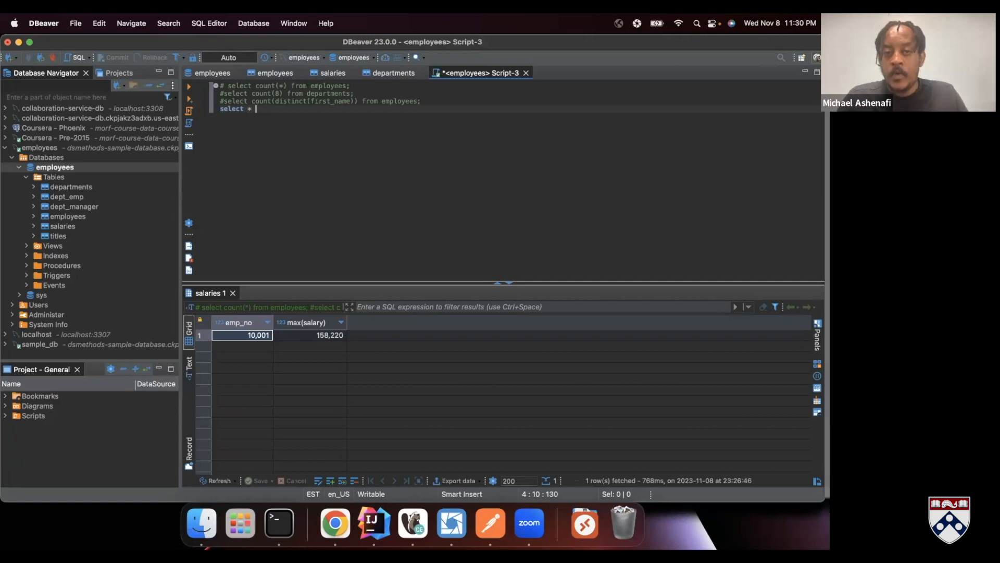
{"action": "type", "text": "from salaries s"}
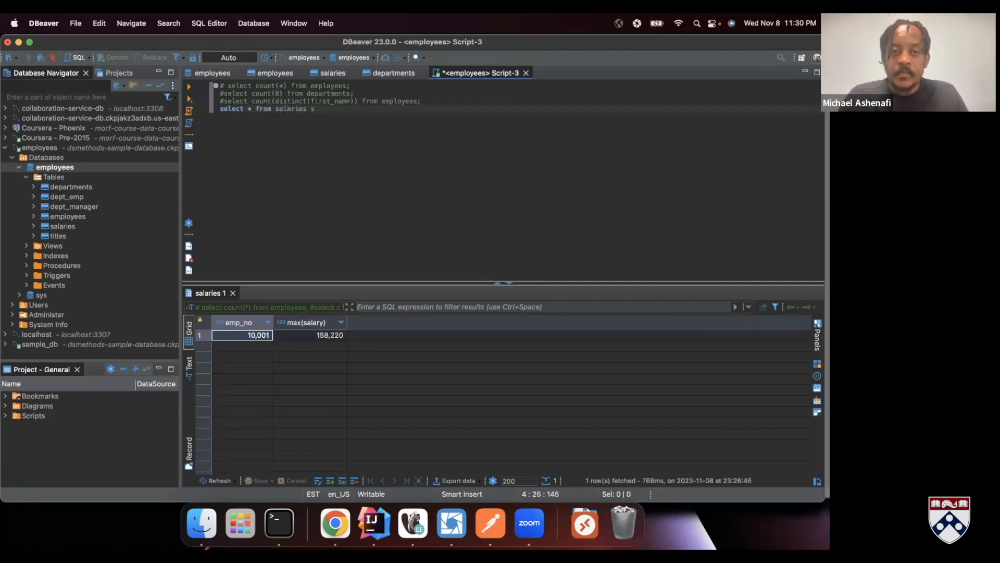
{"action": "type", "text": ";"}
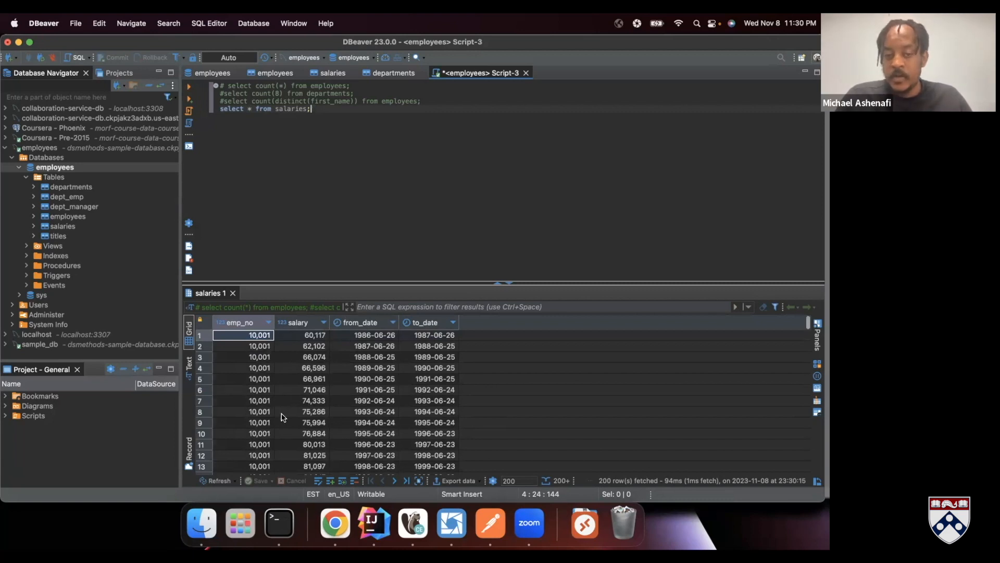
{"action": "scroll", "scroll_direction": "down", "scroll_amount": 3}
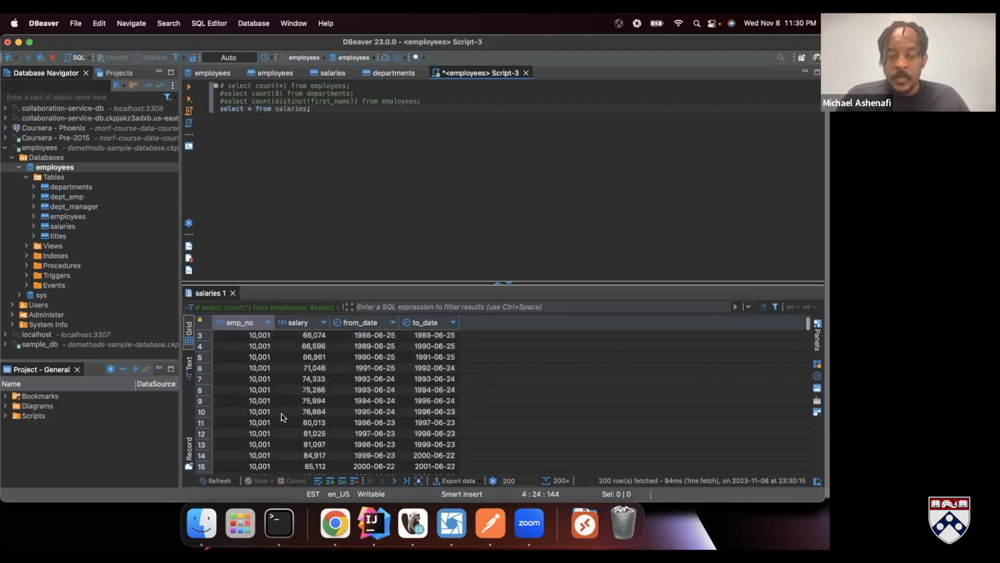
{"action": "left_click", "coordinate": [313, 335]}
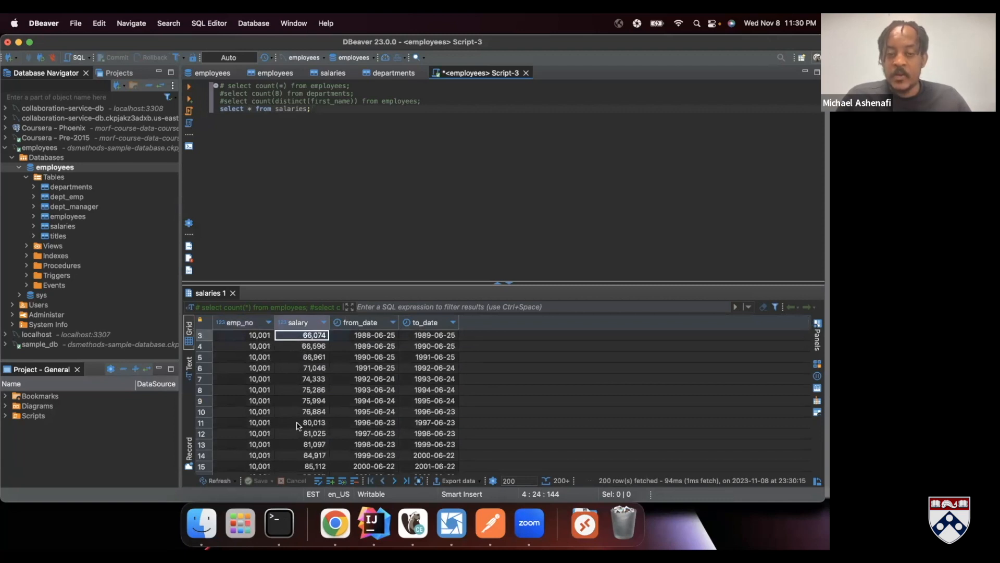
{"action": "scroll", "scroll_direction": "down", "scroll_amount": 3}
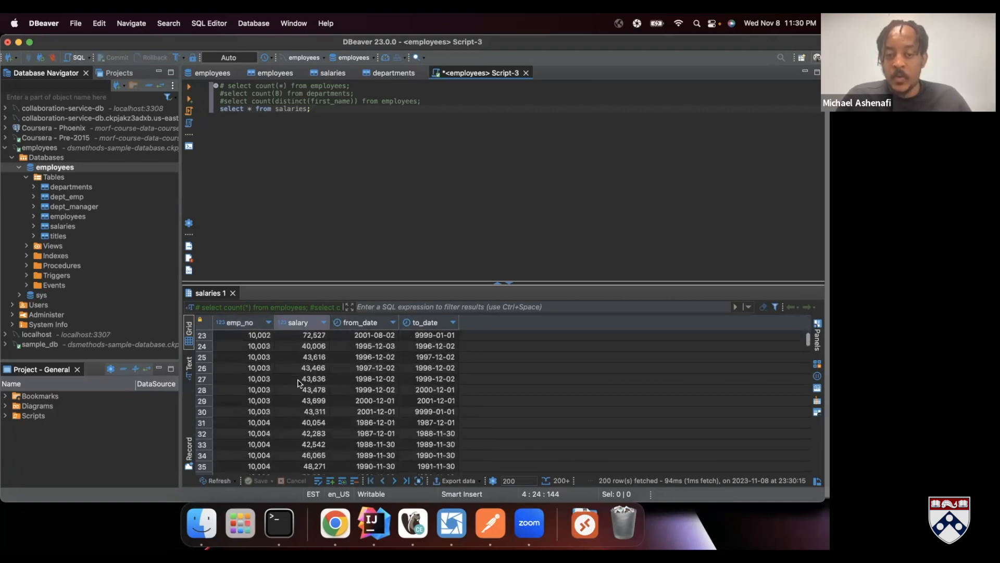
{"action": "left_click", "coordinate": [312, 368]}
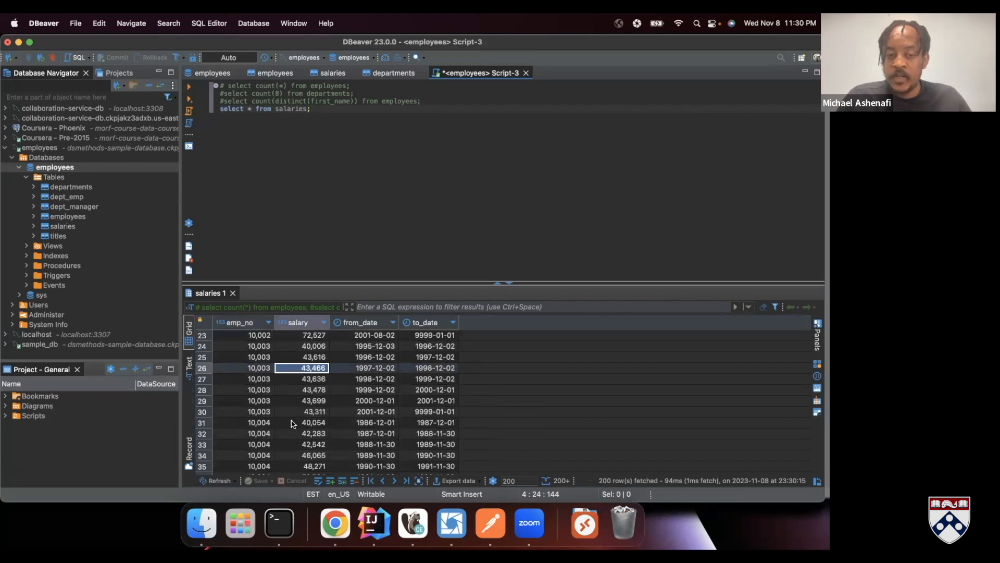
{"action": "scroll", "scroll_direction": "down", "scroll_amount": 3}
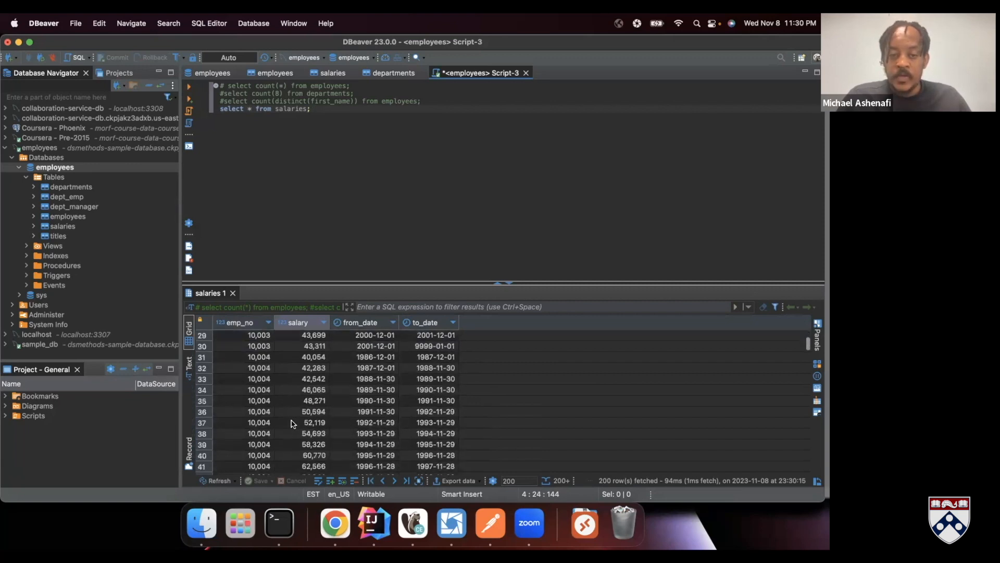
{"action": "scroll", "scroll_direction": "down", "scroll_amount": 3}
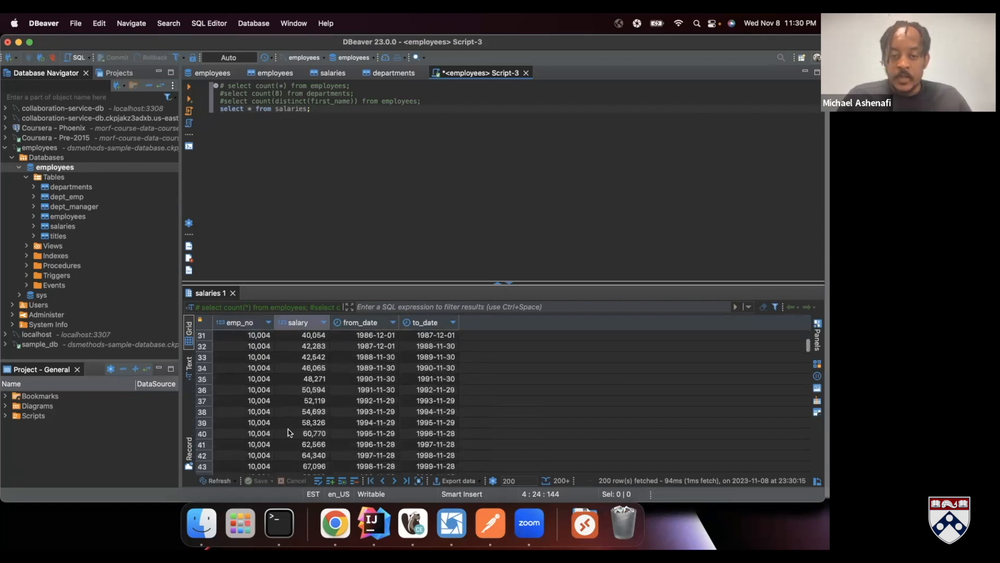
{"action": "scroll", "scroll_direction": "down", "scroll_amount": 3}
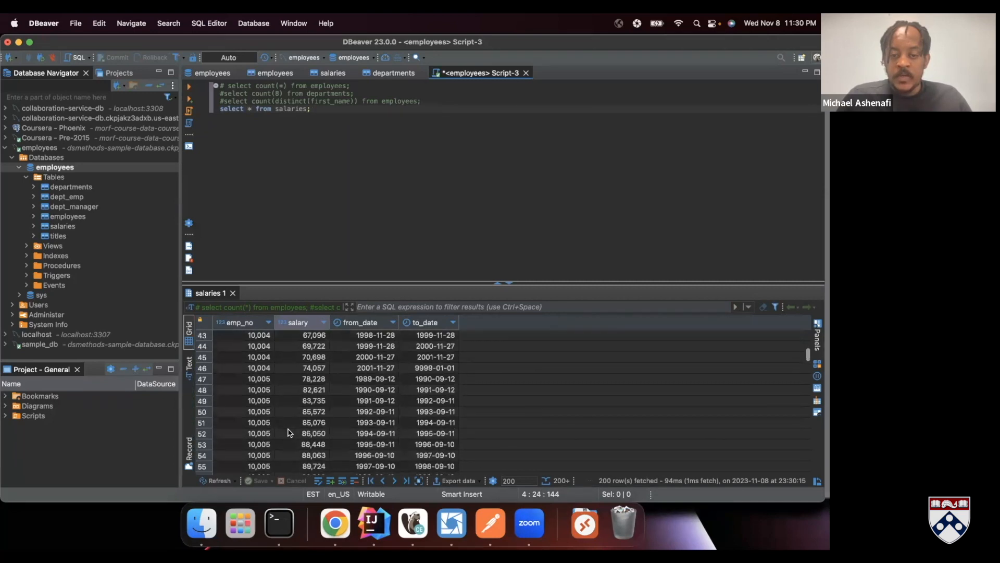
{"action": "scroll", "scroll_direction": "down", "scroll_amount": 3}
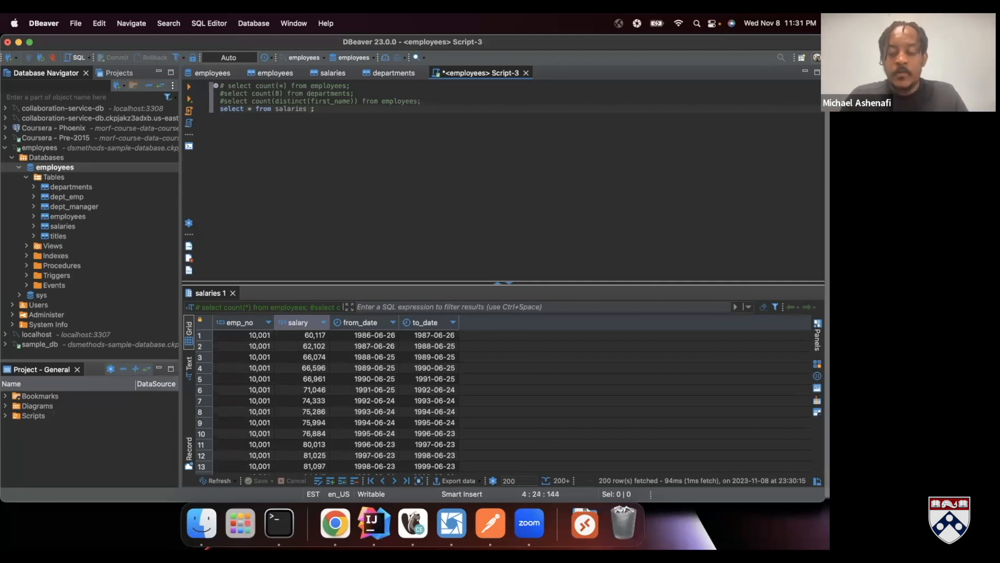
Run 'select * from salaries order by salary desc;', putting 158,220 for employee 43624 first
{"action": "type", "text": "order by"}
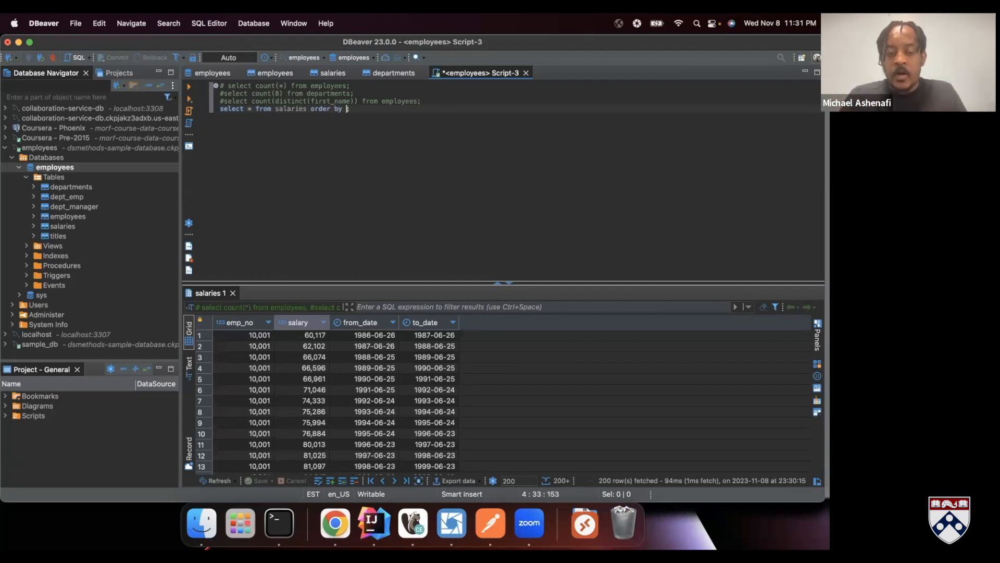
{"action": "type", "text": "salary ;"}
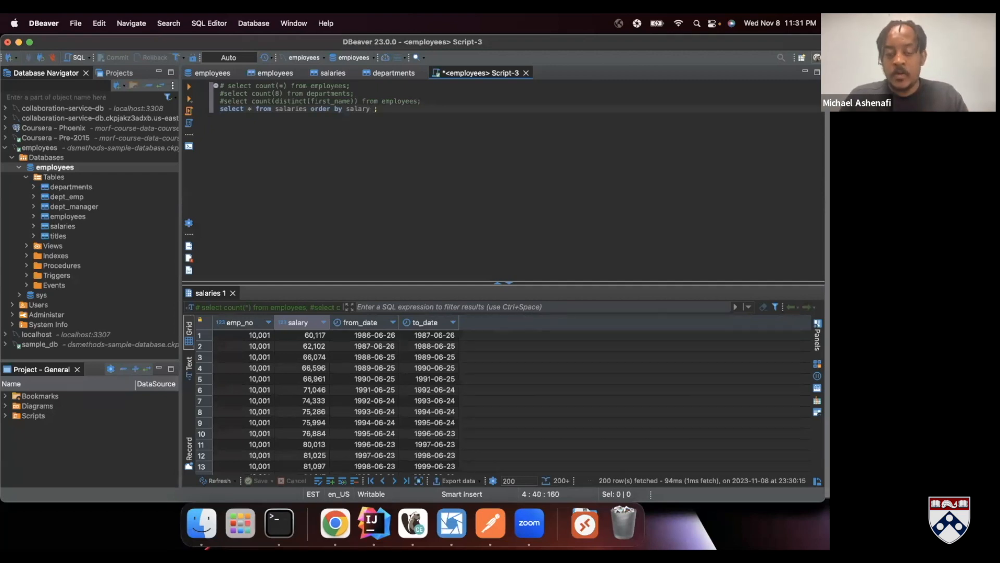
{"action": "type", "text": "desc"}
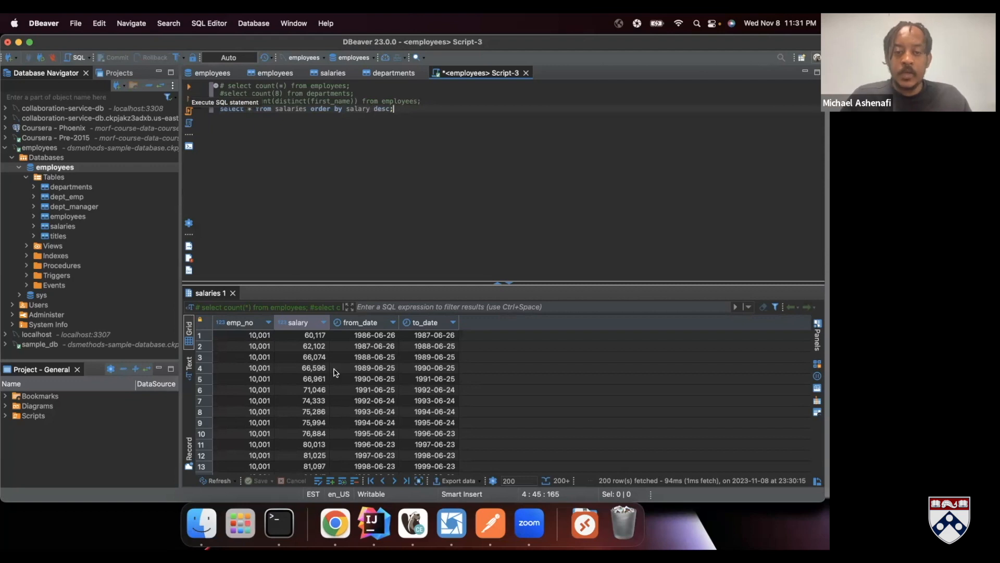
{"action": "left_click", "coordinate": [313, 335]}
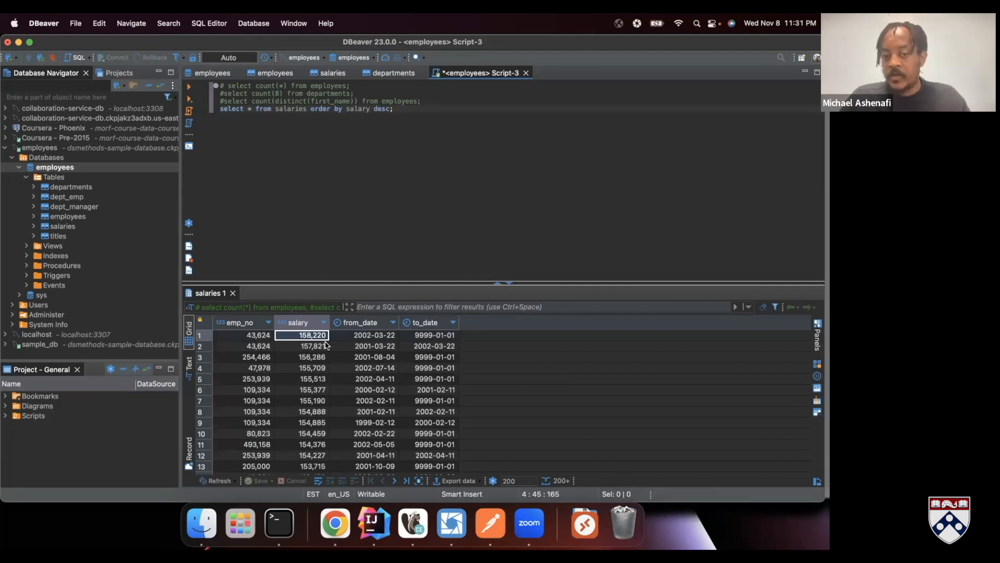
{"action": "mouse_move", "coordinate": [389, 208]}
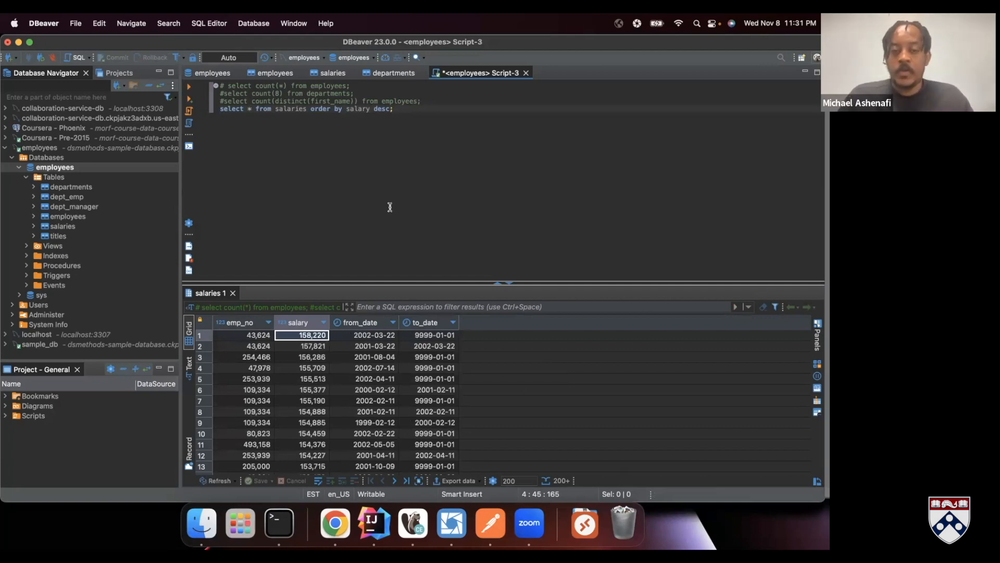
{"action": "mouse_move", "coordinate": [417, 128]}
{"action": "type", "text": "#"}
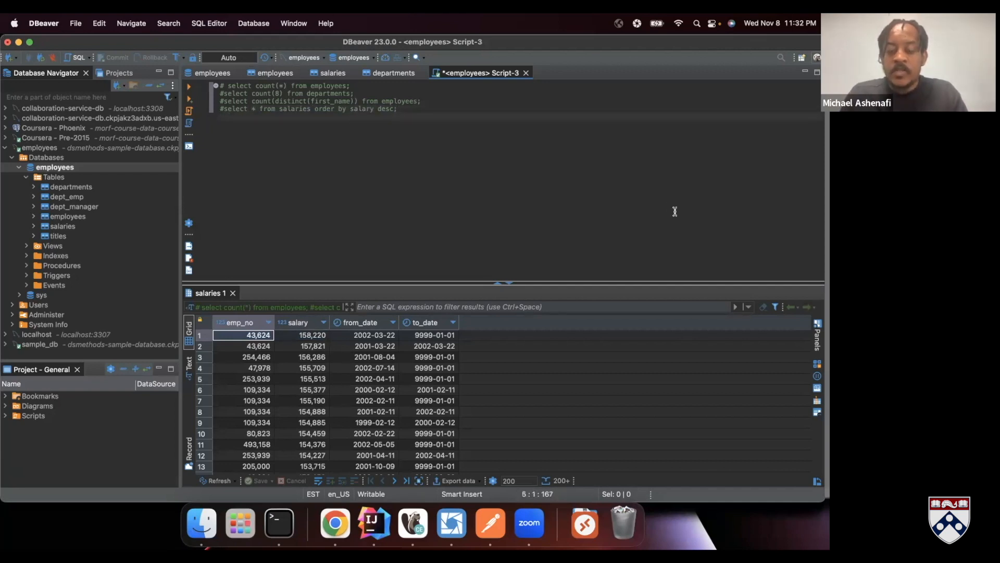
Type 'select * from employees where emp_no = 43624;' on a new line
{"action": "type", "text": "select"}
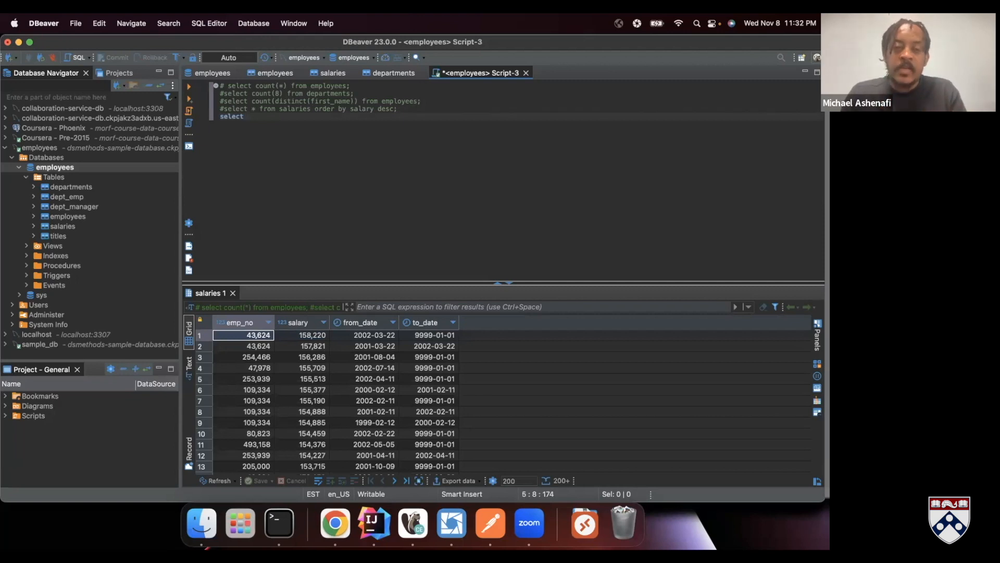
{"action": "type", "text": "from employees"}
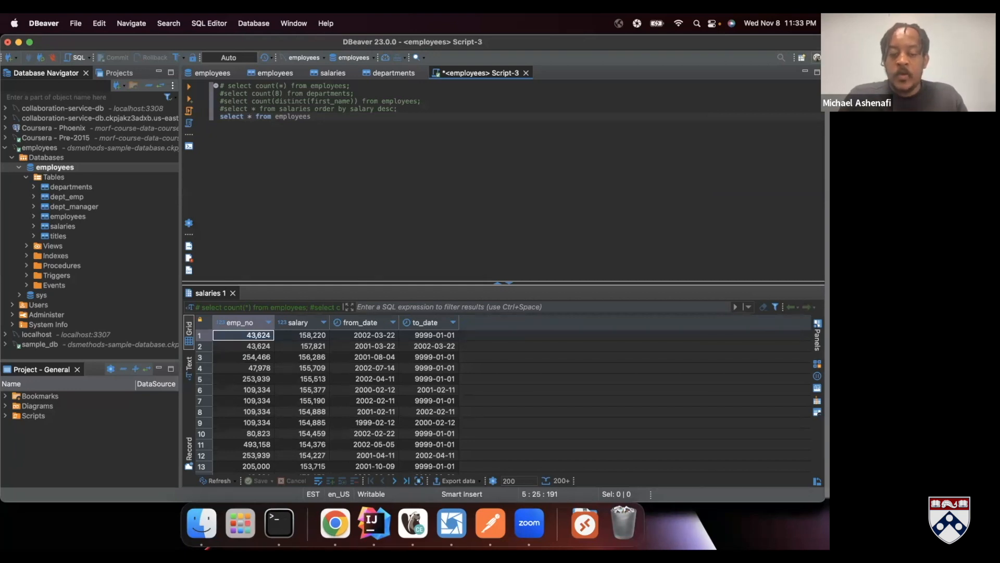
{"action": "type", "text": "where"}
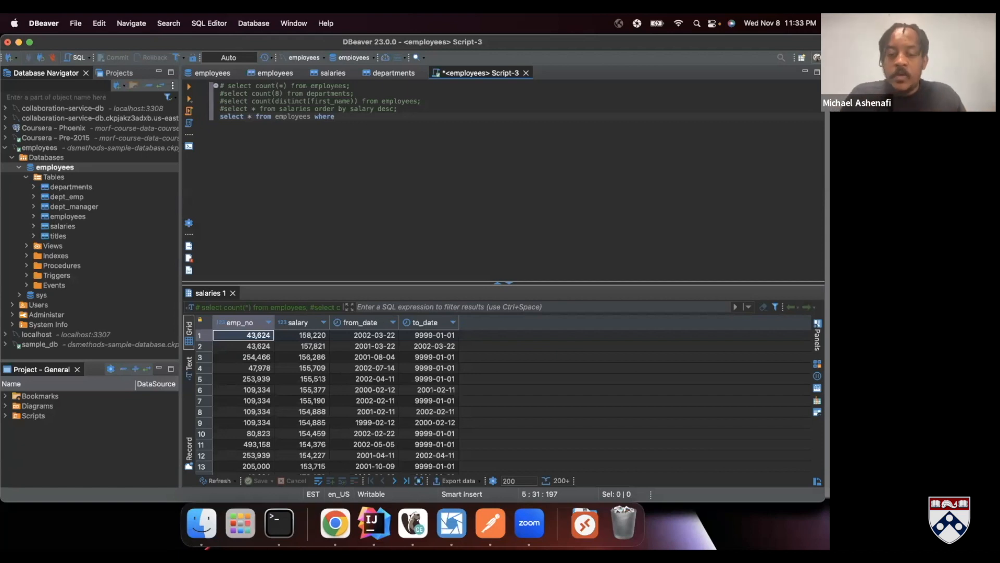
{"action": "type", "text": "emp_no"}
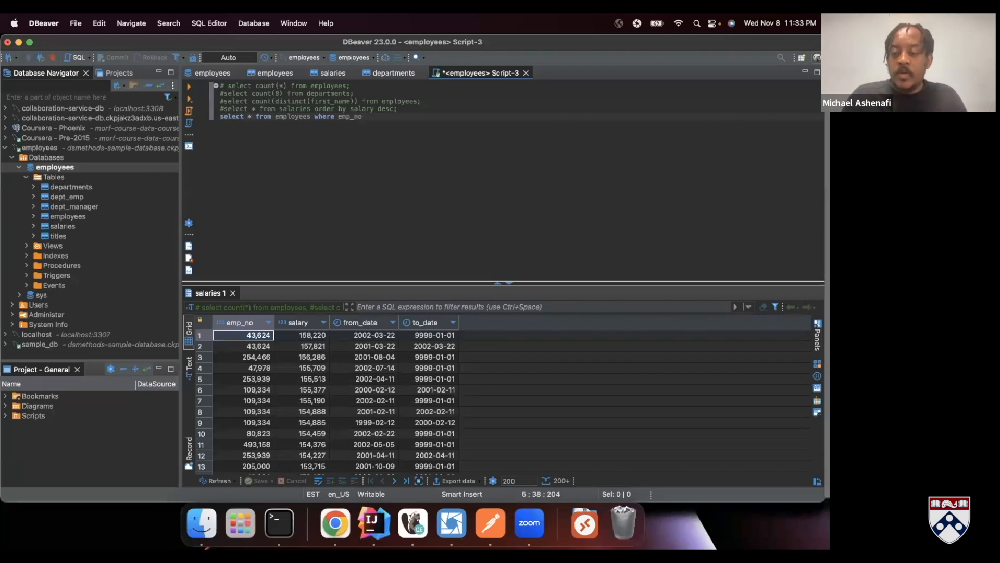
{"action": "type", "text": "="}
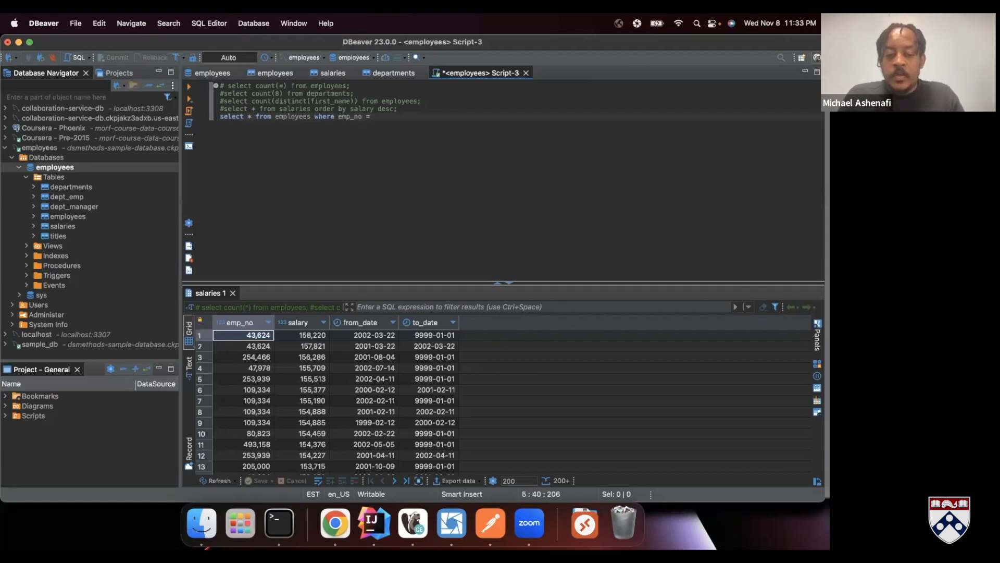
{"action": "type", "text": "43"}
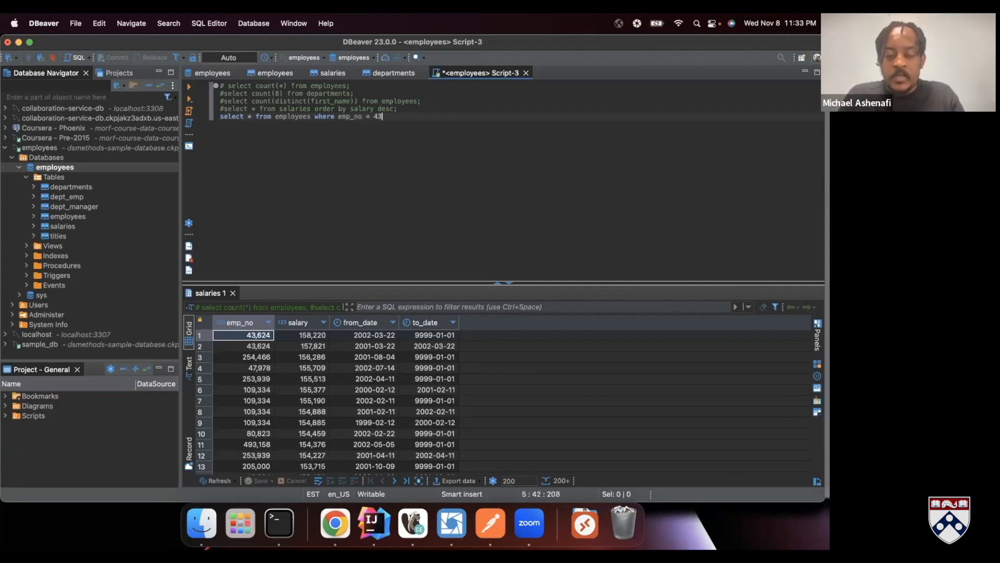
{"action": "type", "text": "624;"}
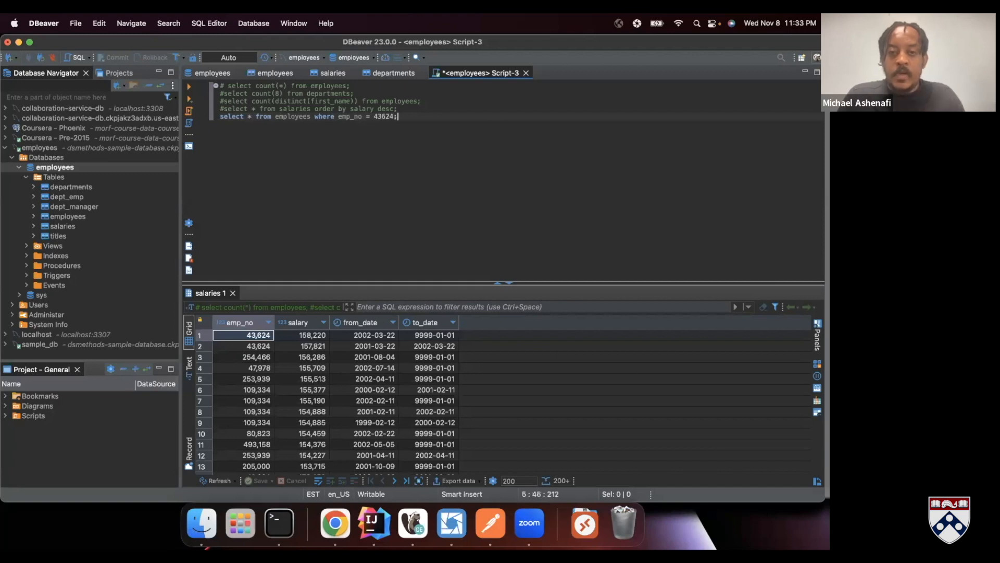
{"action": "mouse_move", "coordinate": [186, 88]}
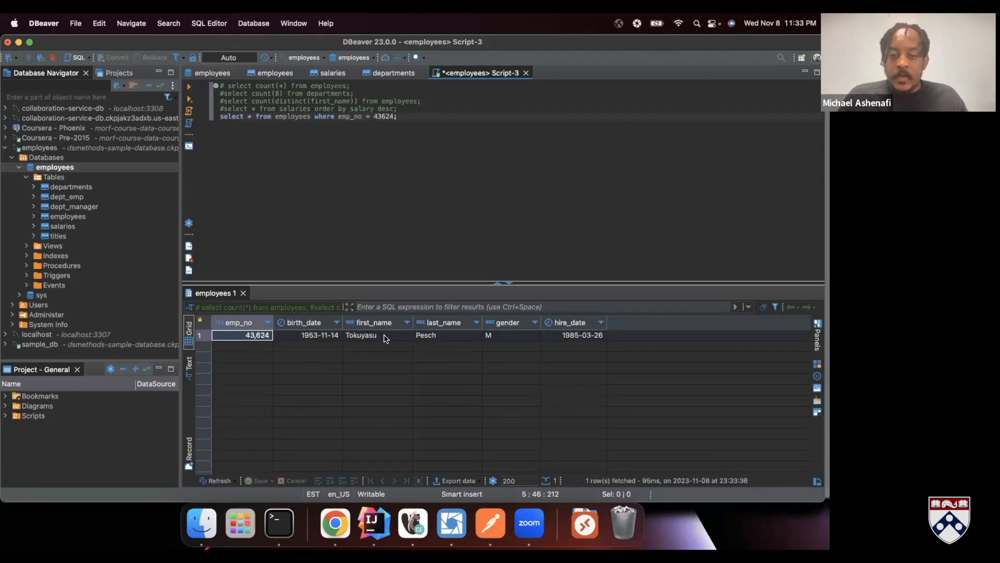
Check the returned record, then select the commented salaries line and both query lines
{"action": "left_click", "coordinate": [377, 335]}
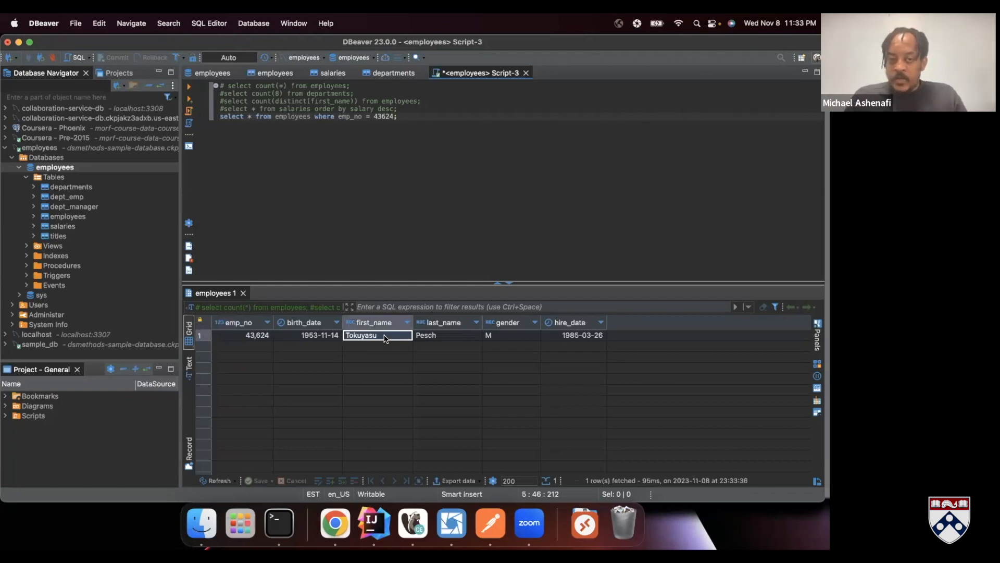
{"action": "mouse_move", "coordinate": [288, 362]}
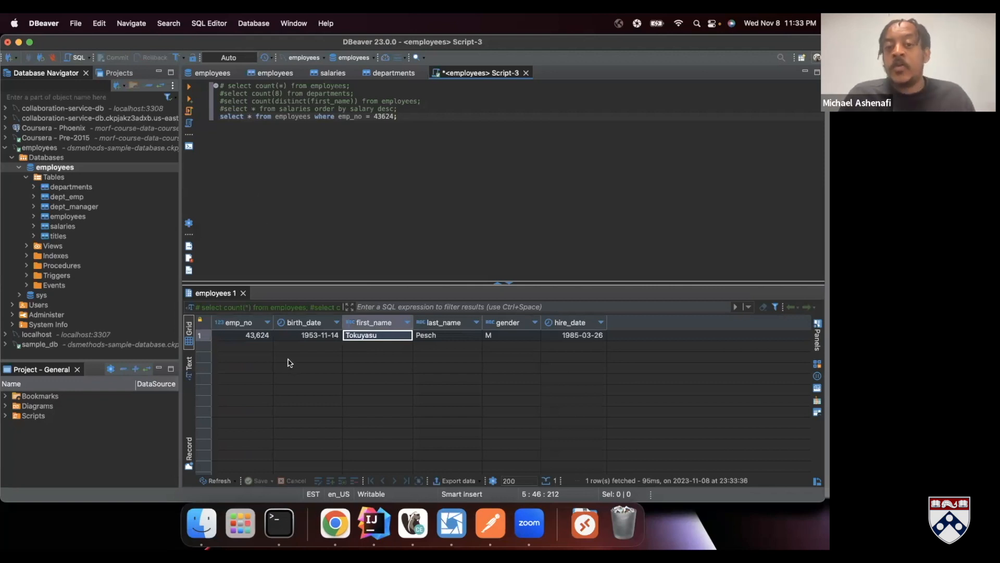
{"action": "mouse_move", "coordinate": [457, 338]}
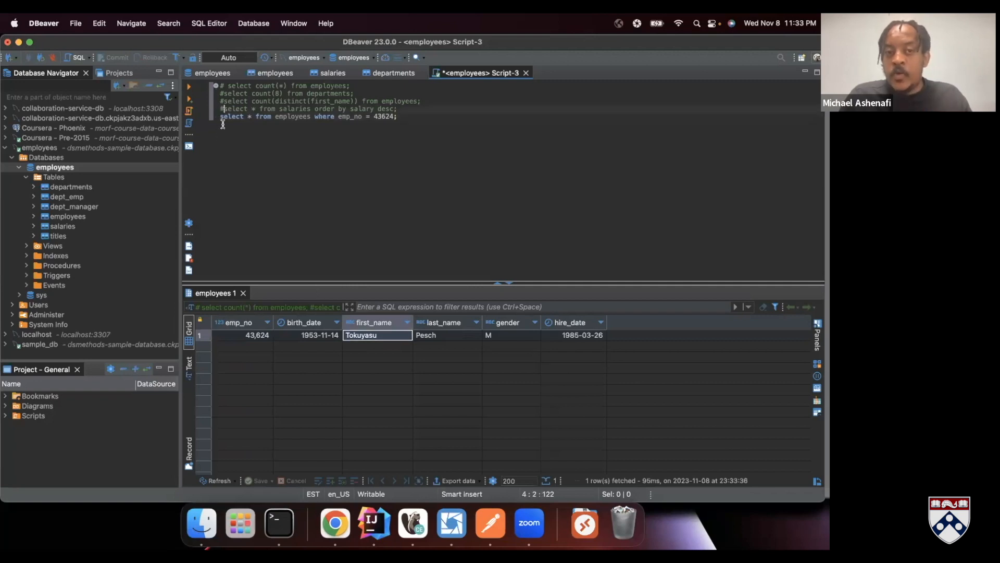
{"action": "triple_click", "coordinate": [306, 108]}
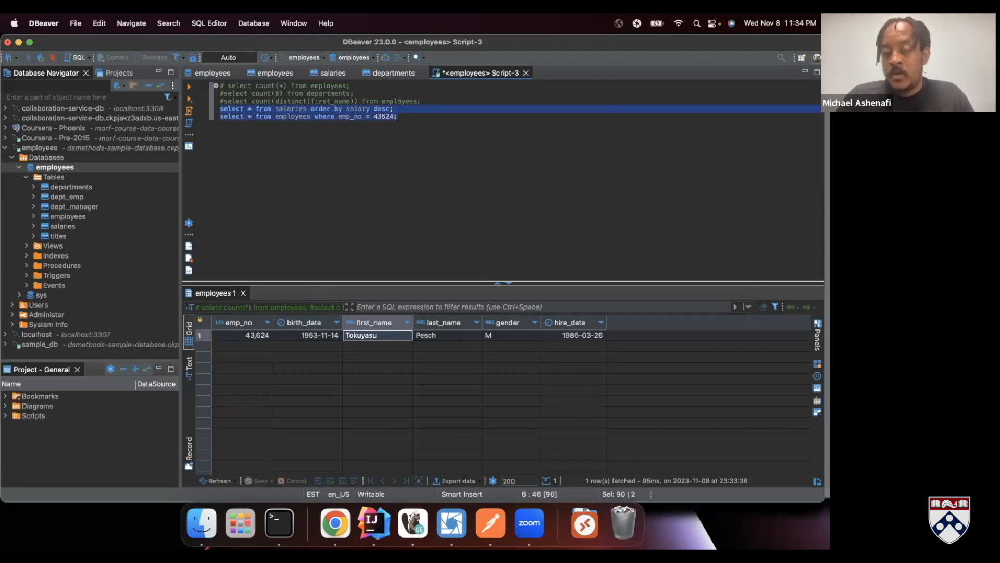
{"action": "left_click", "coordinate": [397, 116]}
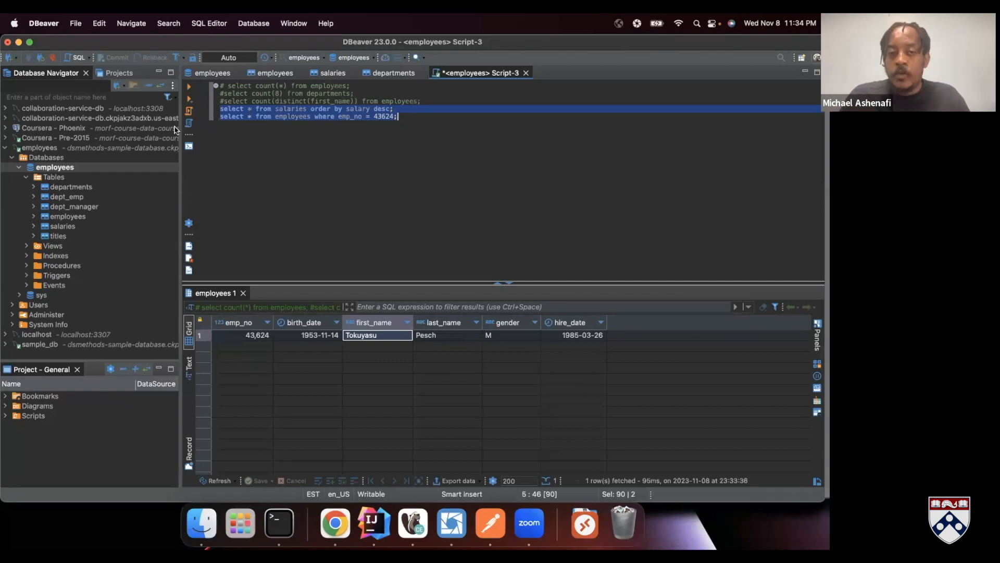
{"action": "left_click", "coordinate": [220, 117]}
{"action": "type", "text": "#"}
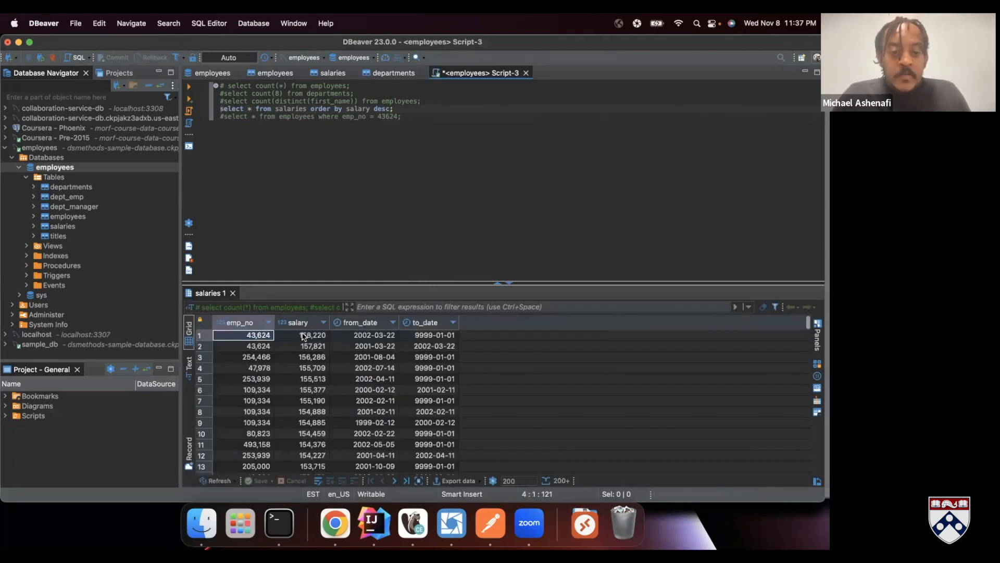
Check the top salary value and append 'limit 1' to the sorted salaries query
{"action": "left_click", "coordinate": [312, 334]}
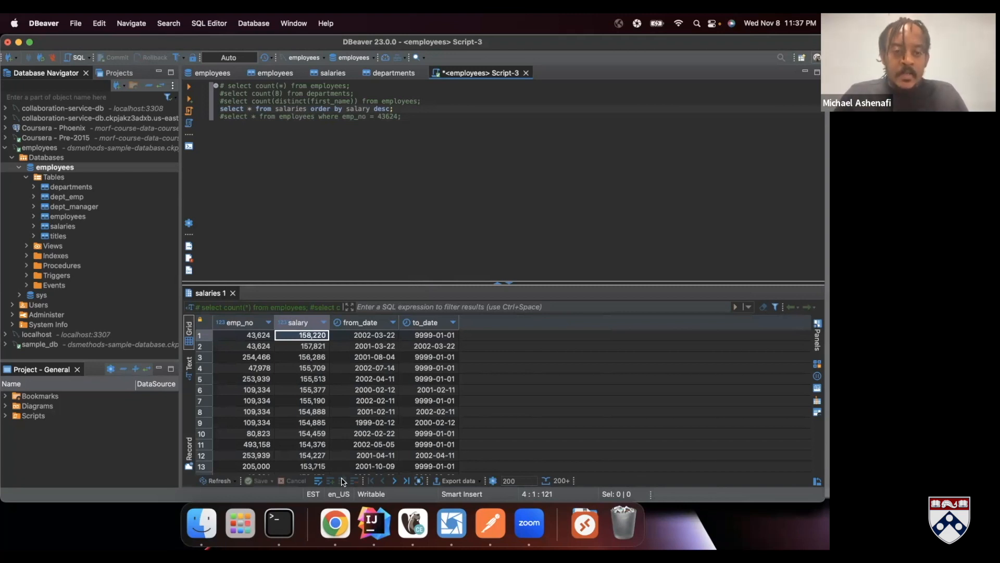
{"action": "mouse_move", "coordinate": [338, 425]}
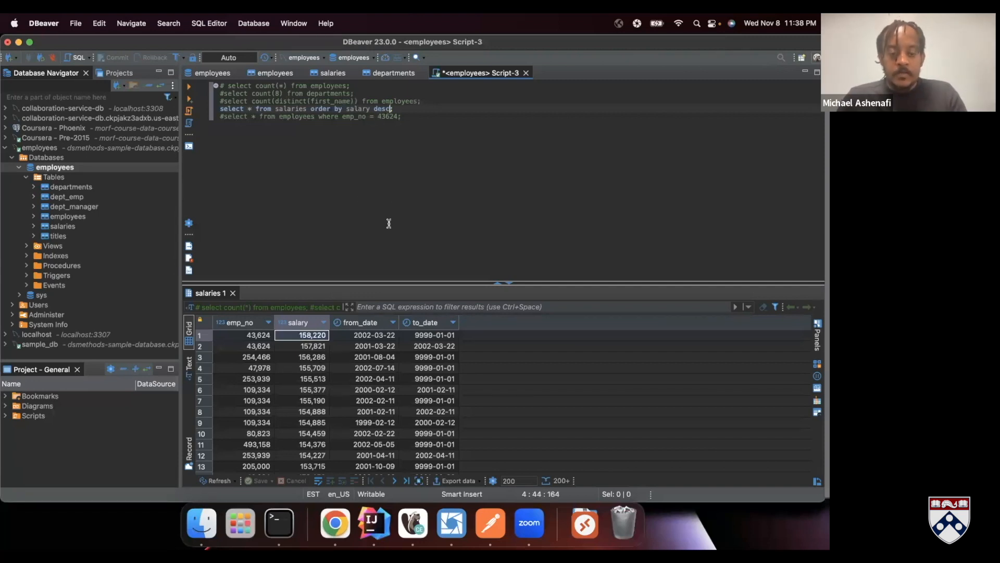
{"action": "type", "text": "limit ;"}
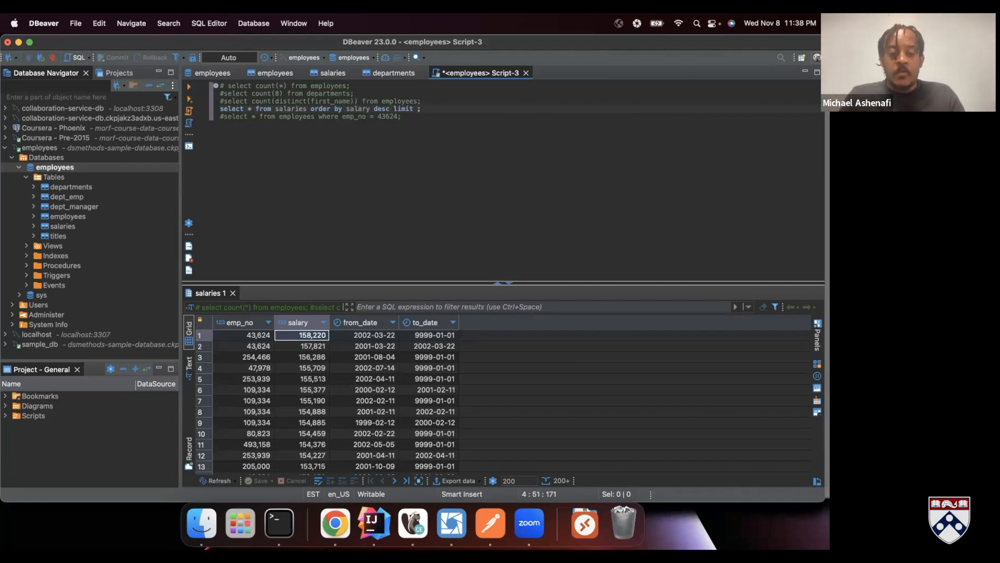
{"action": "type", "text": "1"}
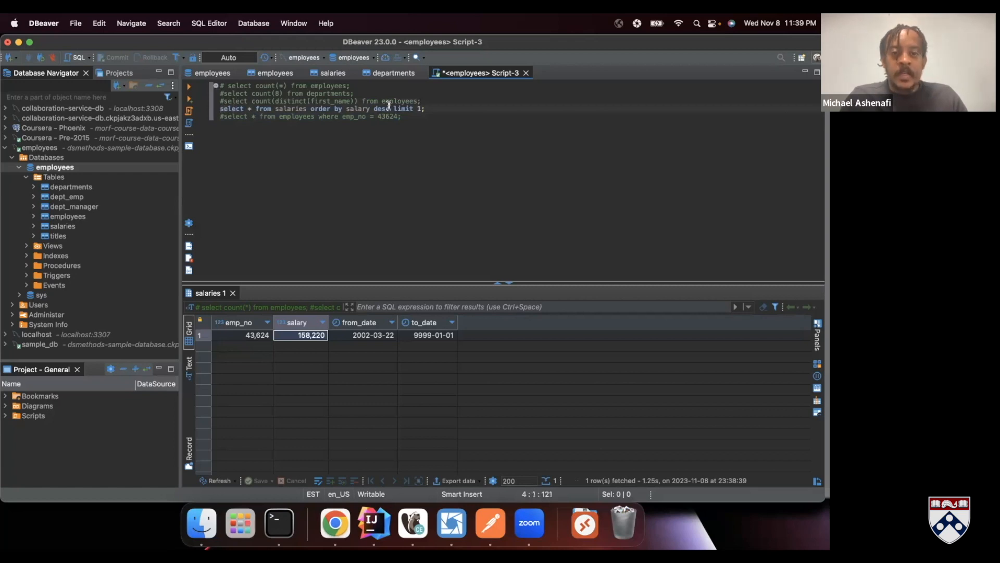
Rewrite the employee lookup so emp_no compares against the top-salary subquery
{"action": "triple_click", "coordinate": [319, 108]}
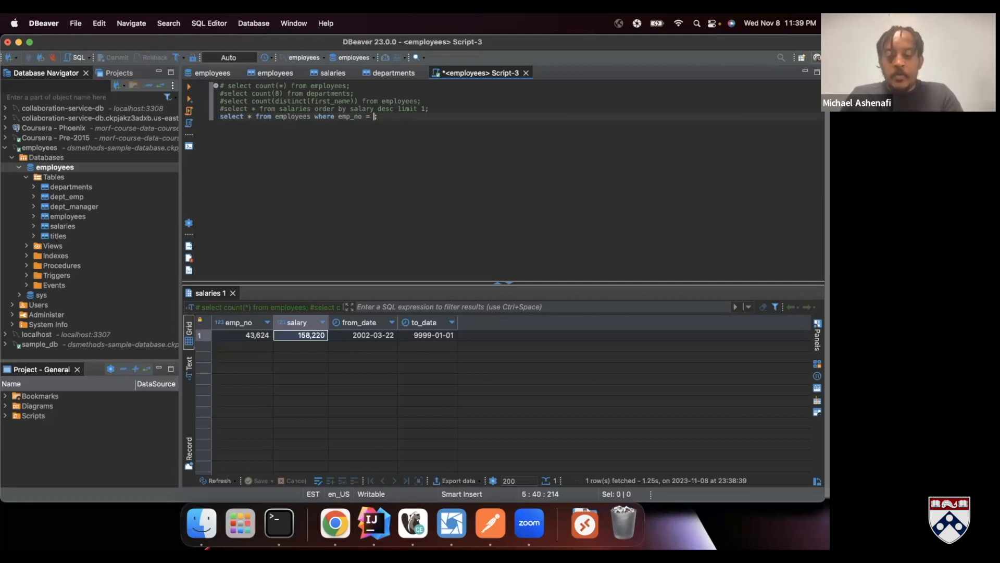
{"action": "type", "text": "0"}
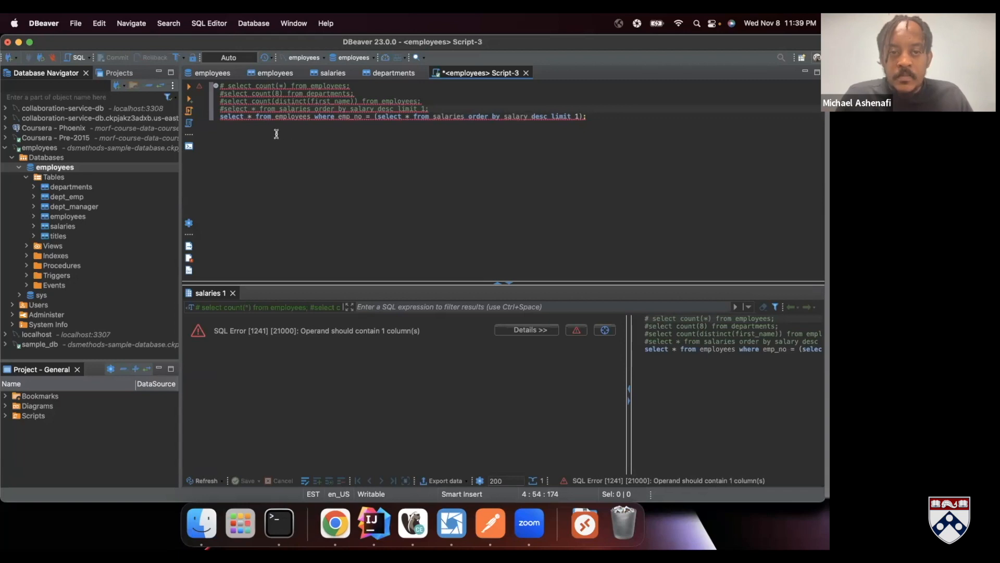
{"action": "mouse_move", "coordinate": [368, 125]}
{"action": "type", "text": "#"}
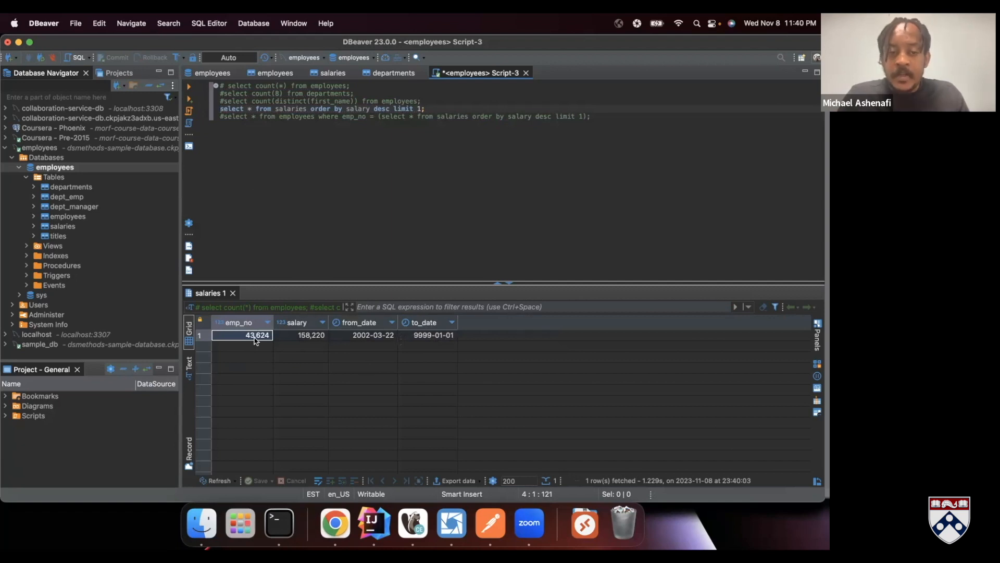
{"action": "mouse_move", "coordinate": [307, 350]}
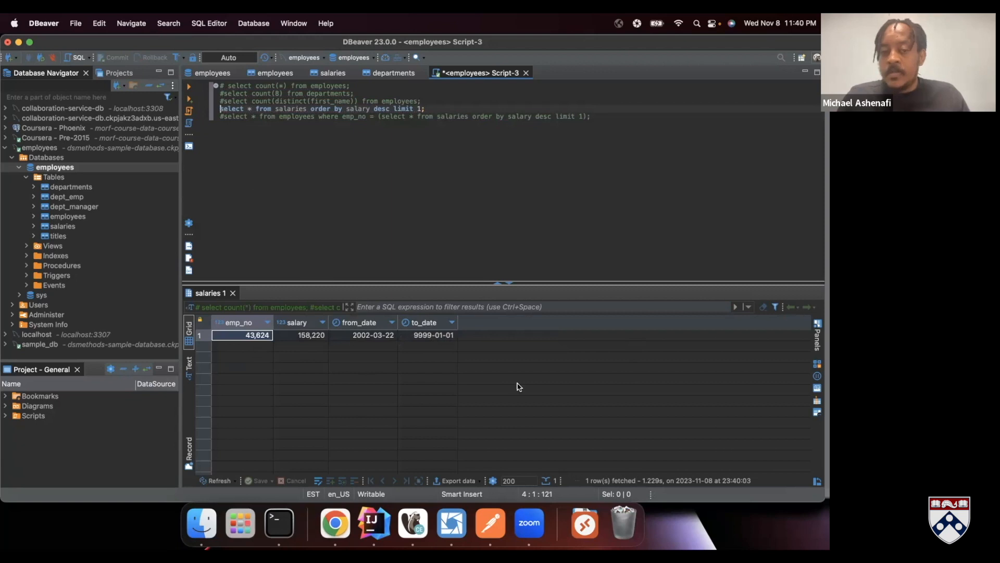
{"action": "mouse_move", "coordinate": [413, 411]}
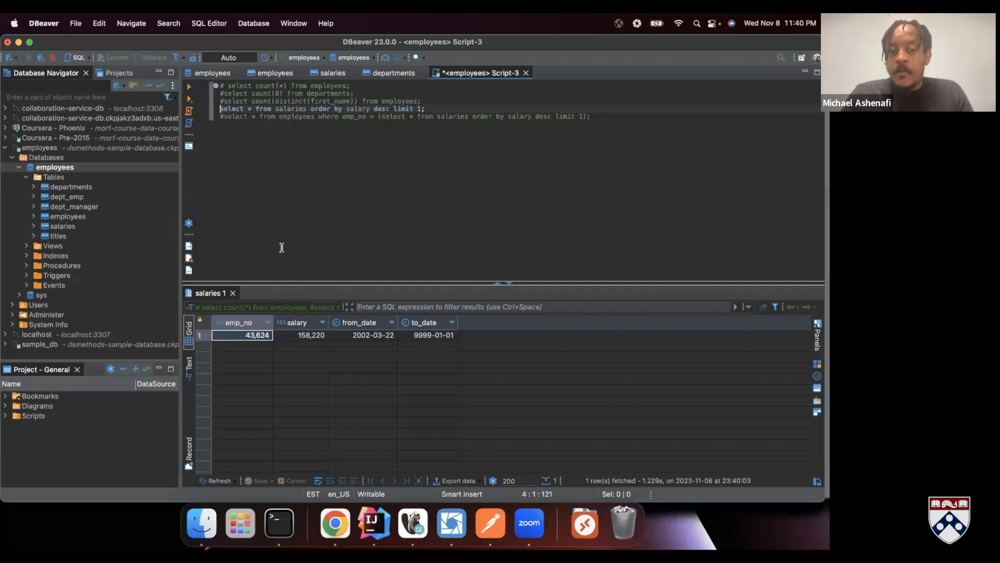
{"action": "mouse_move", "coordinate": [276, 256]}
{"action": "type", "text": "emp_no"}
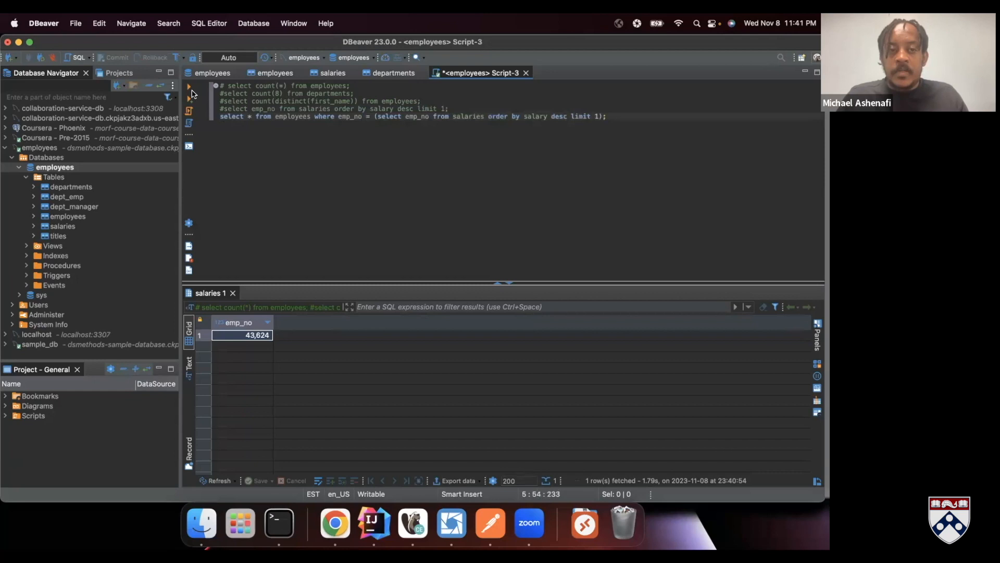
Run the nested query, returning Tokuyasu Pesch's record for employee 43624
{"action": "left_click", "coordinate": [189, 86]}
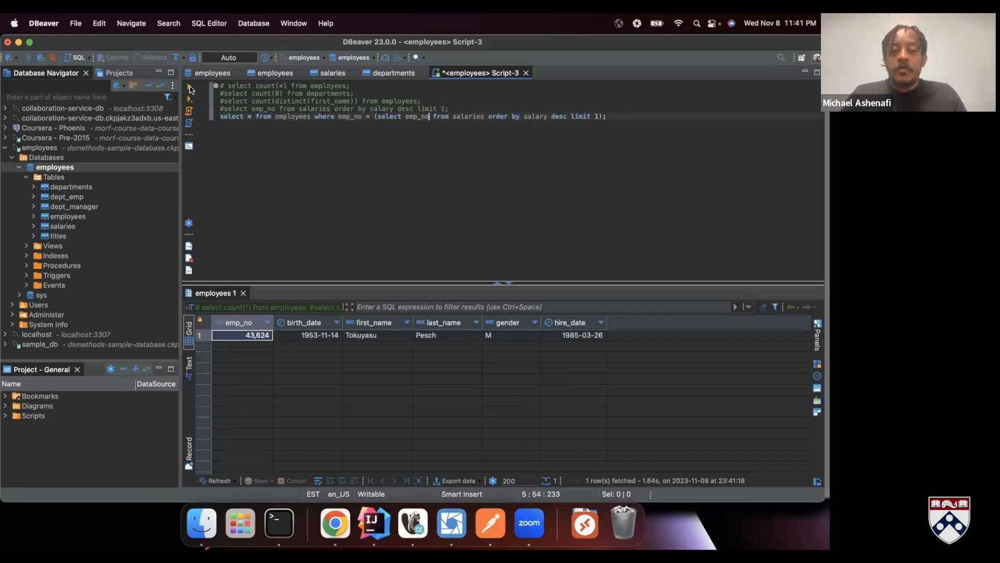
{"action": "mouse_move", "coordinate": [313, 355]}
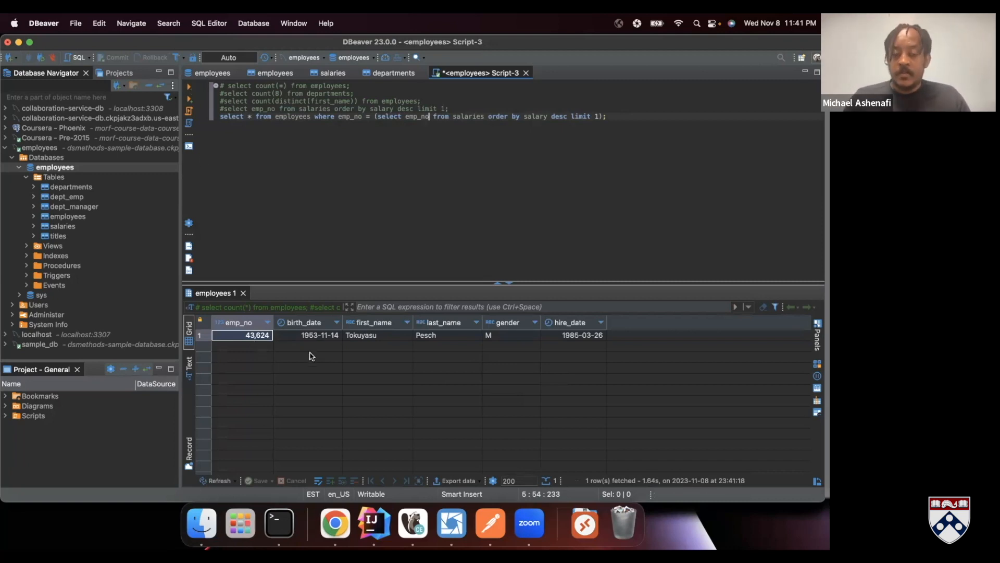
{"action": "mouse_move", "coordinate": [368, 373]}
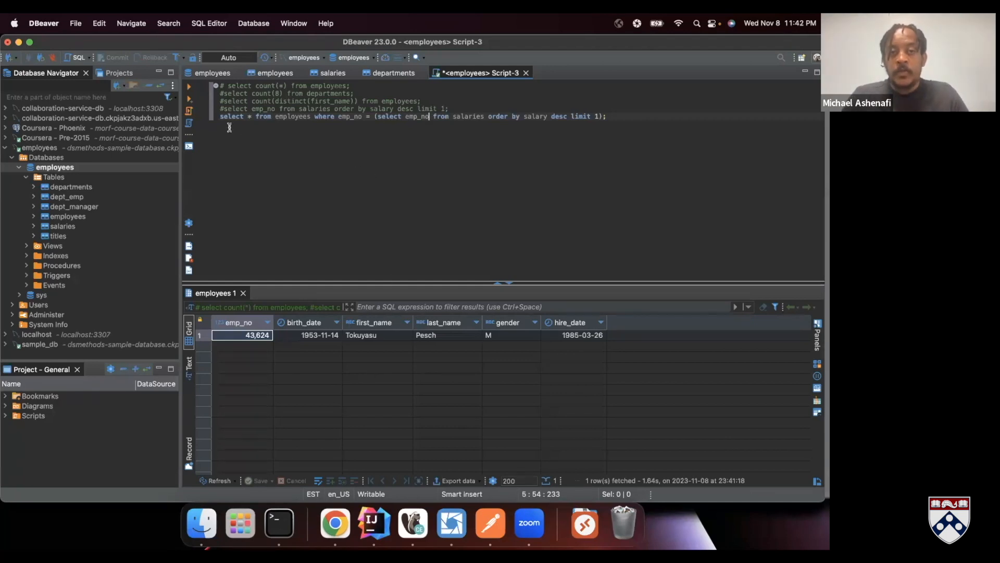
{"action": "left_click", "coordinate": [221, 116]}
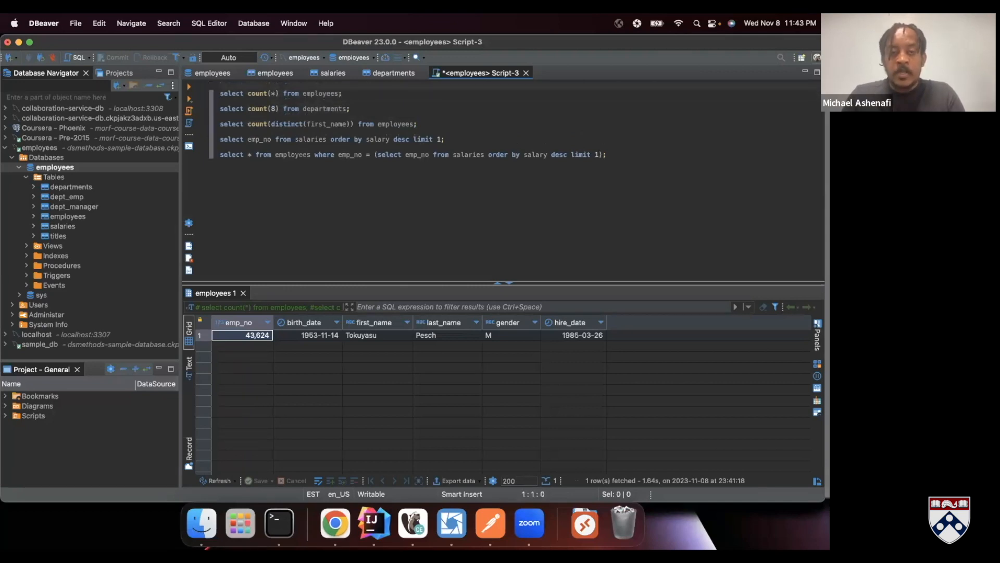
Add comments 'How many employees?', 'How many departments?' and 'How many unique first names' above the queries
{"action": "type", "text": "How many employees?"}
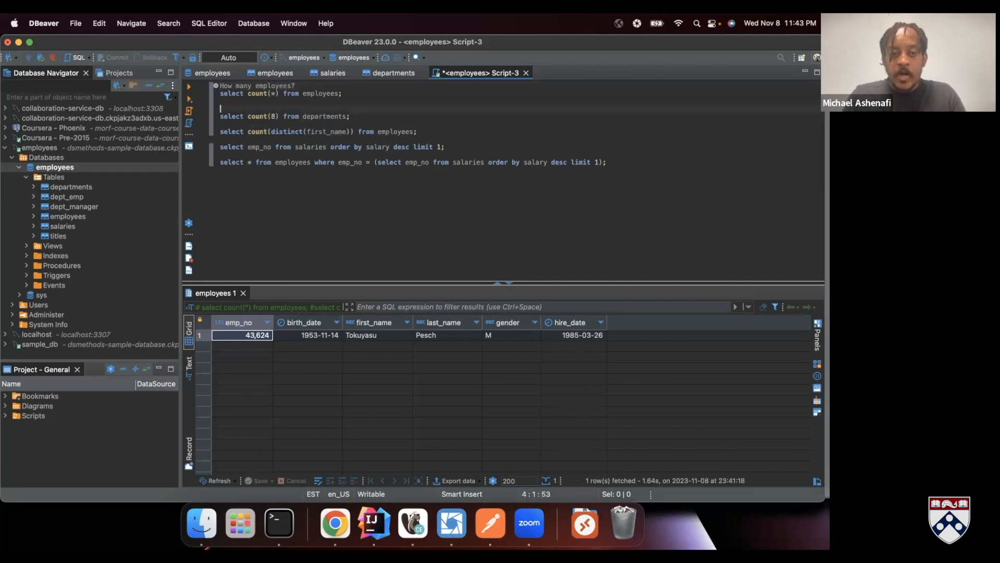
{"action": "type", "text": "How many departments?"}
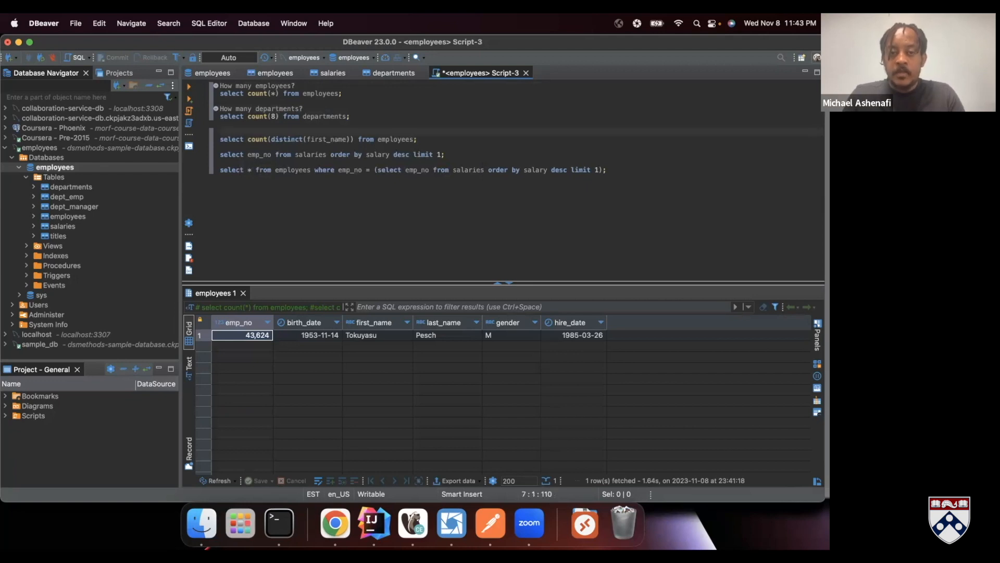
{"action": "type", "text": "How many unique first n"}
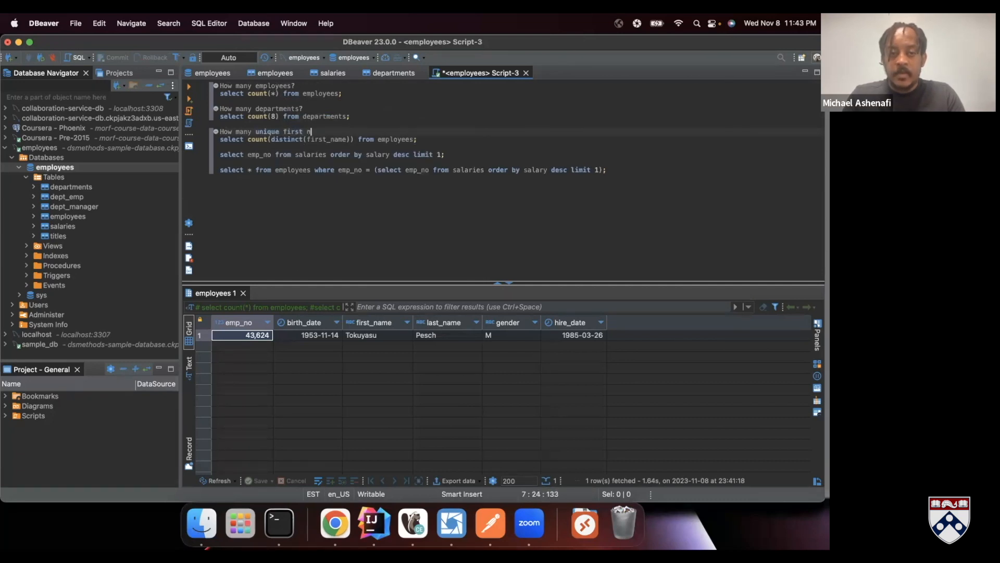
{"action": "type", "text": "ames"}
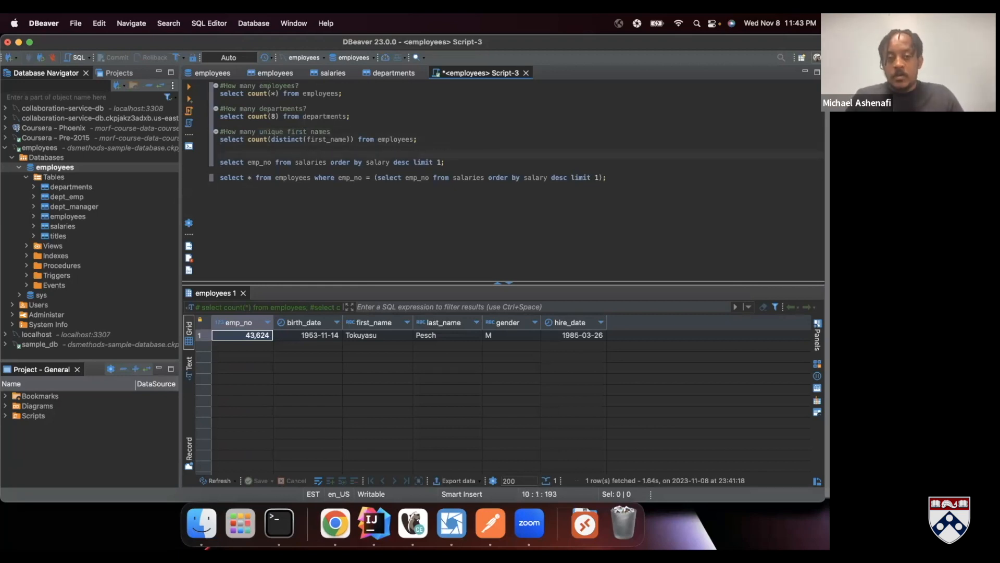
Insert '#Get the employee id with the highest salary' above the select emp_no query
{"action": "left_click", "coordinate": [223, 154]}
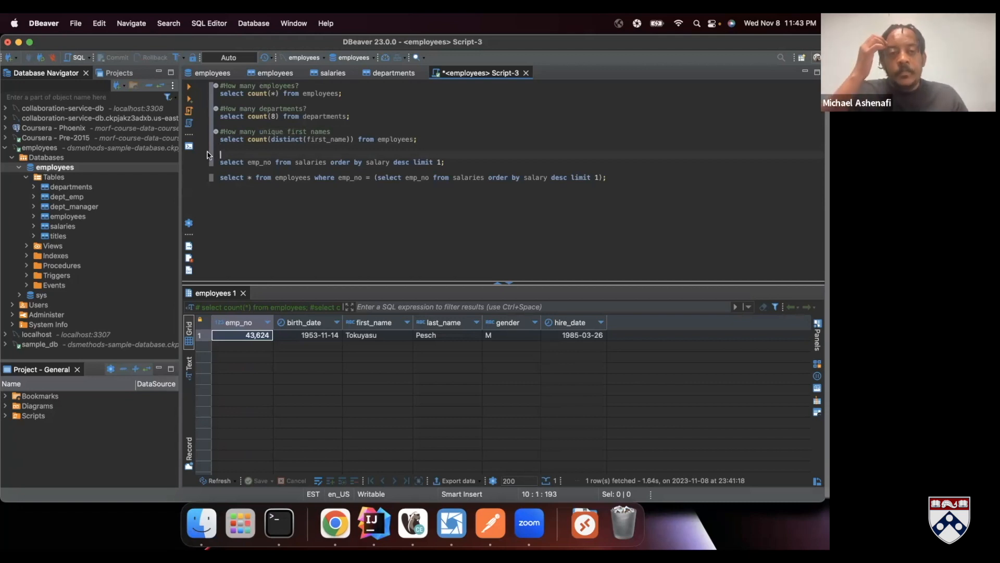
{"action": "double_click", "coordinate": [231, 162]}
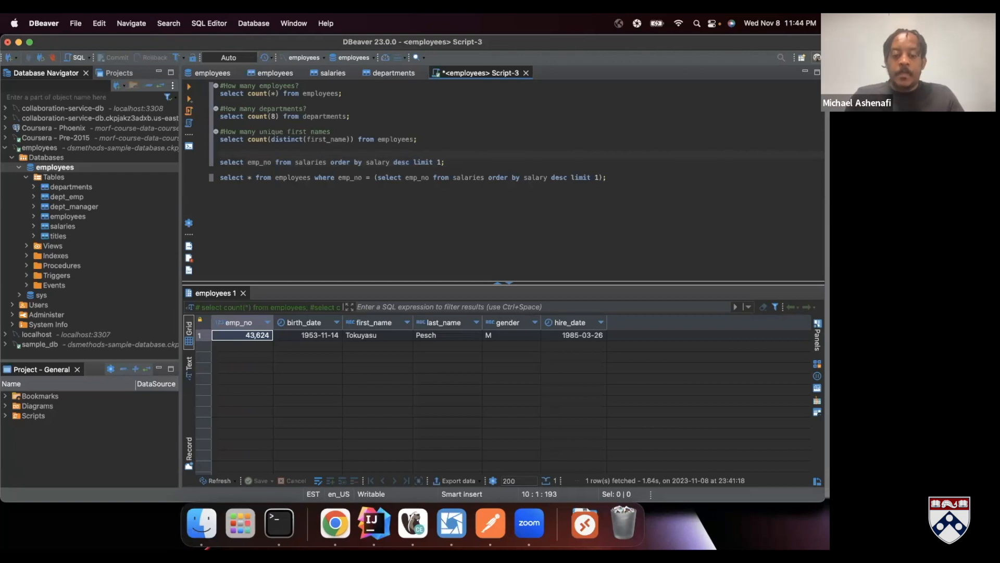
{"action": "type", "text": "W"}
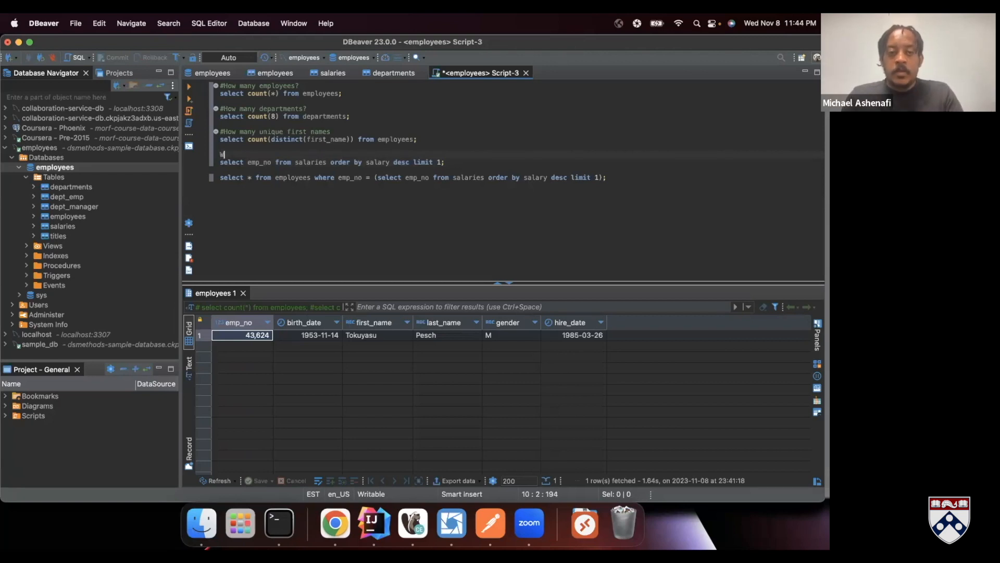
{"action": "type", "text": "Get"}
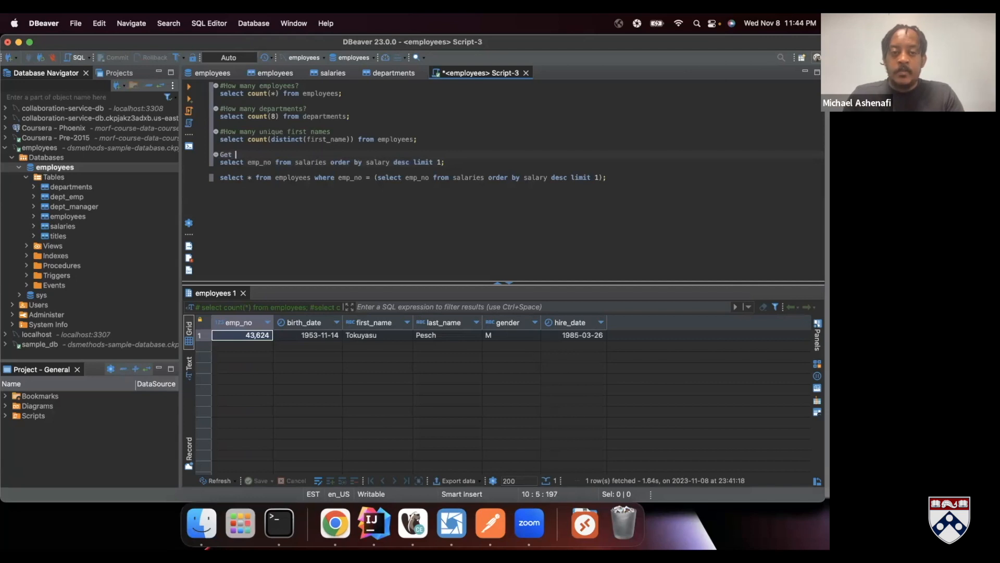
{"action": "type", "text": "the employee"}
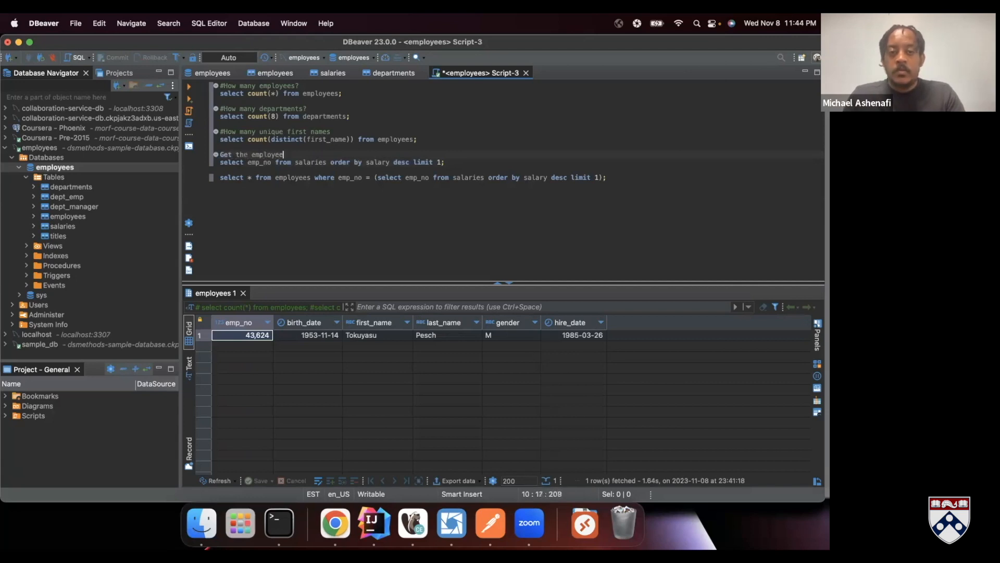
{"action": "type", "text": "id with"}
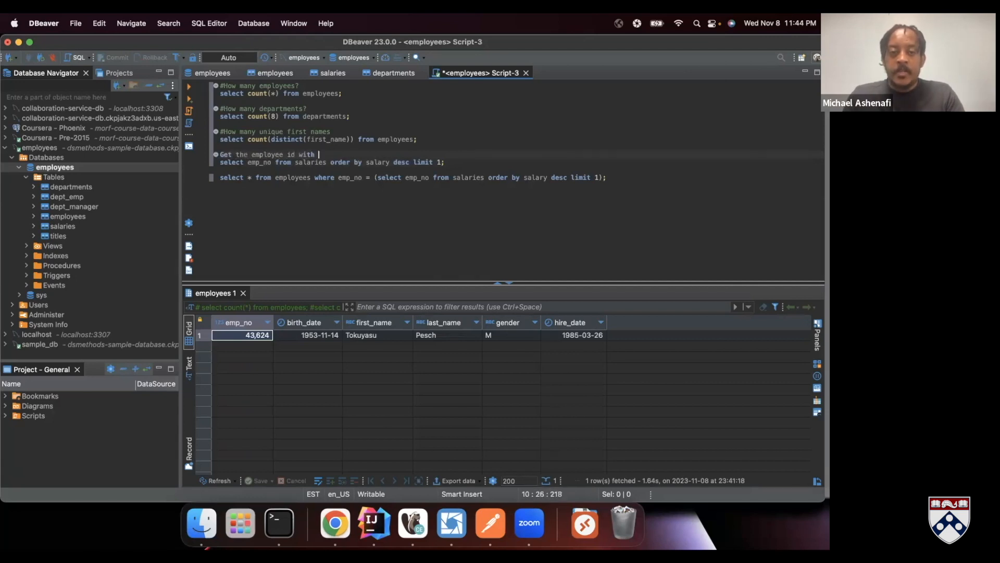
{"action": "type", "text": "the highest"}
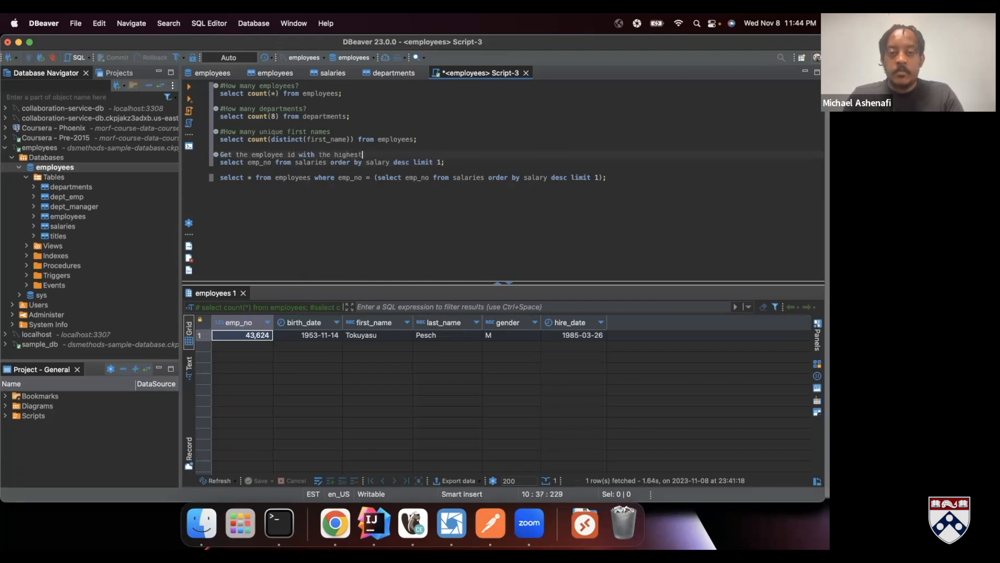
{"action": "type", "text": "salary"}
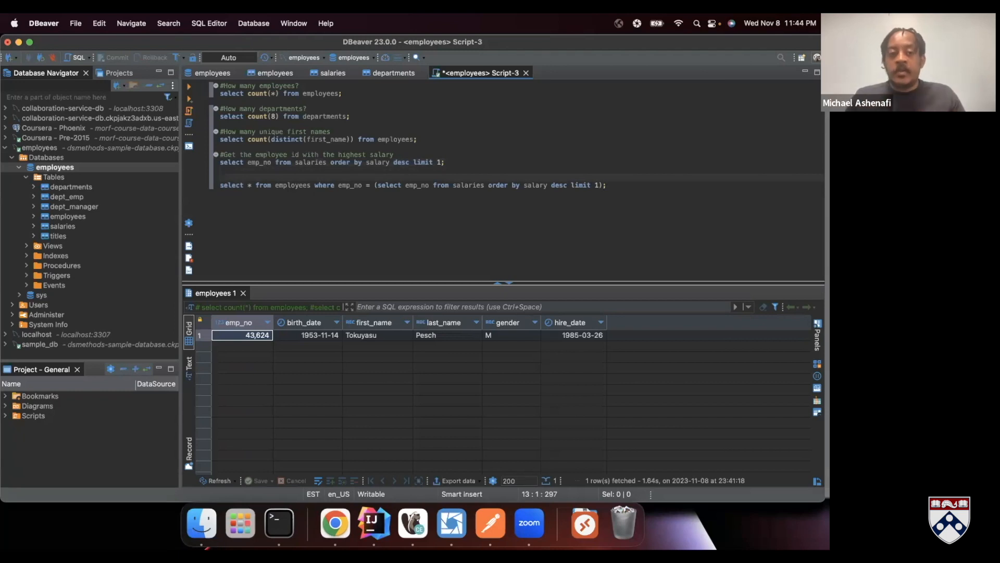
Add the comment '# Who is the highest paid employee in the entire organization?' above the nested select
{"action": "type", "text": "# Who is the"}
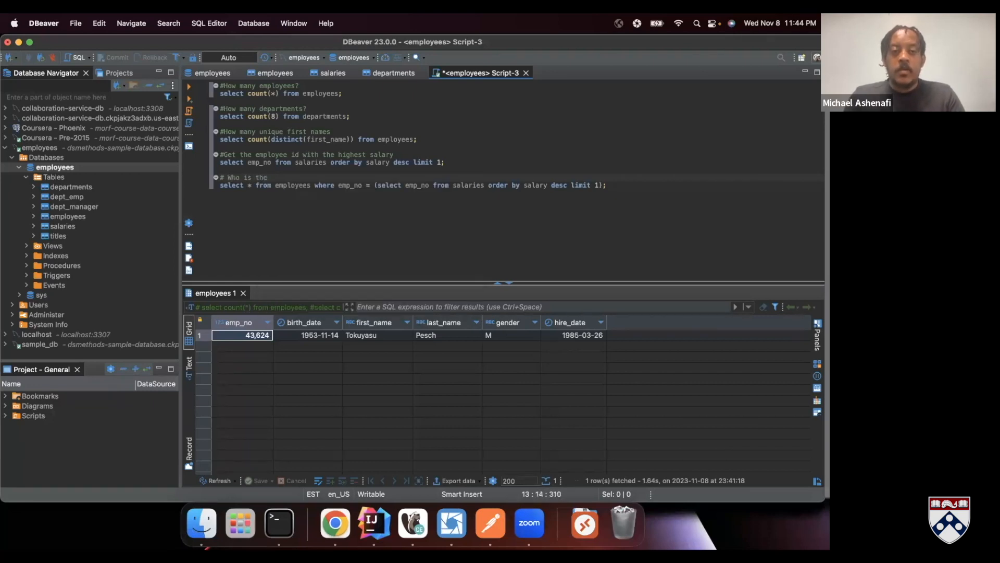
{"action": "type", "text": "highest paid employee in th"}
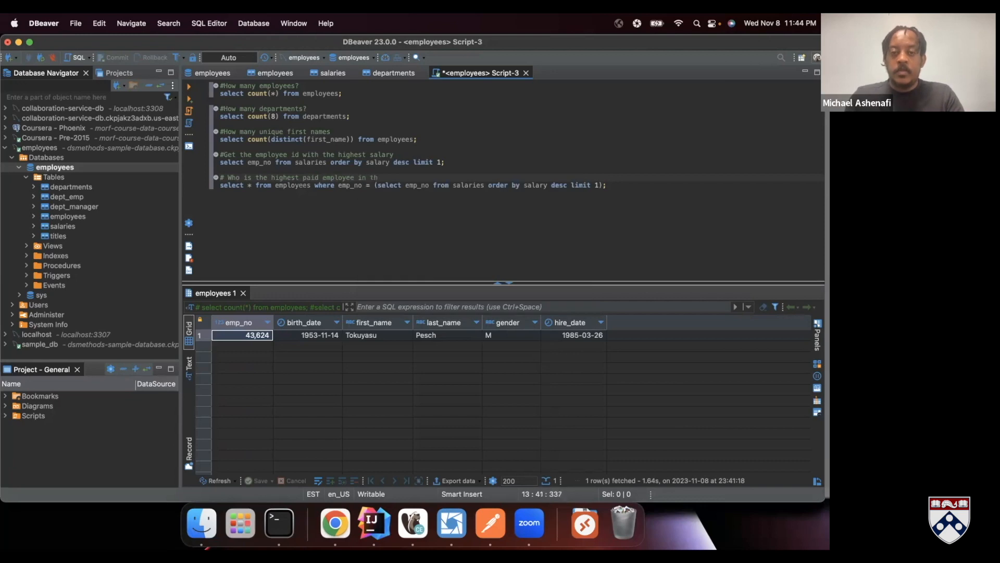
{"action": "type", "text": "entire d"}
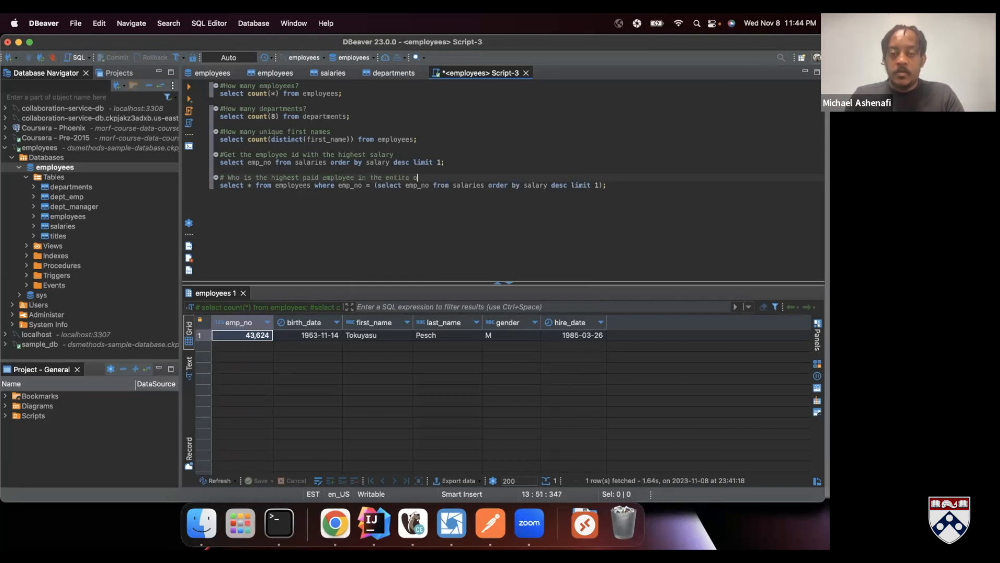
{"action": "type", "text": "rganizati"}
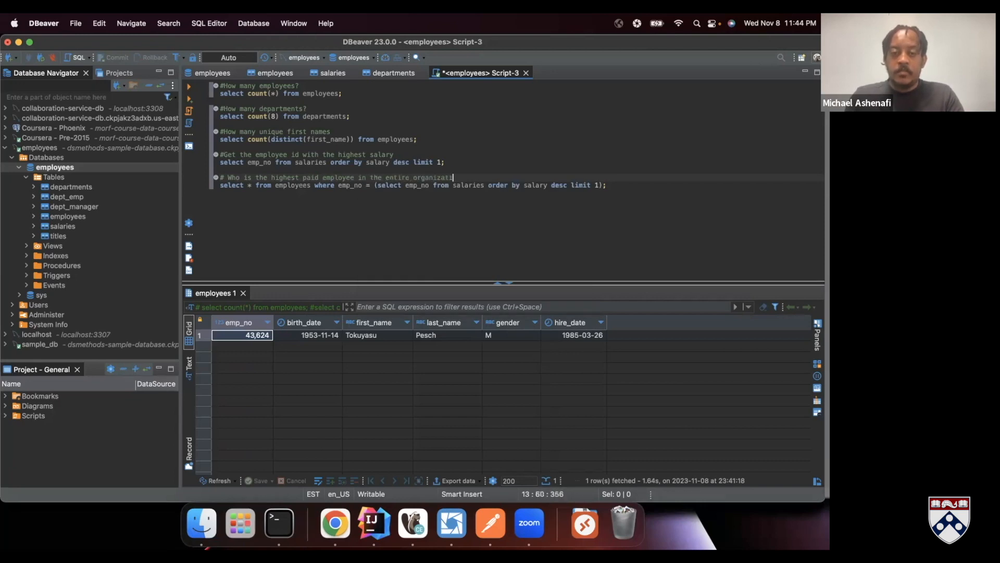
{"action": "type", "text": "?"}
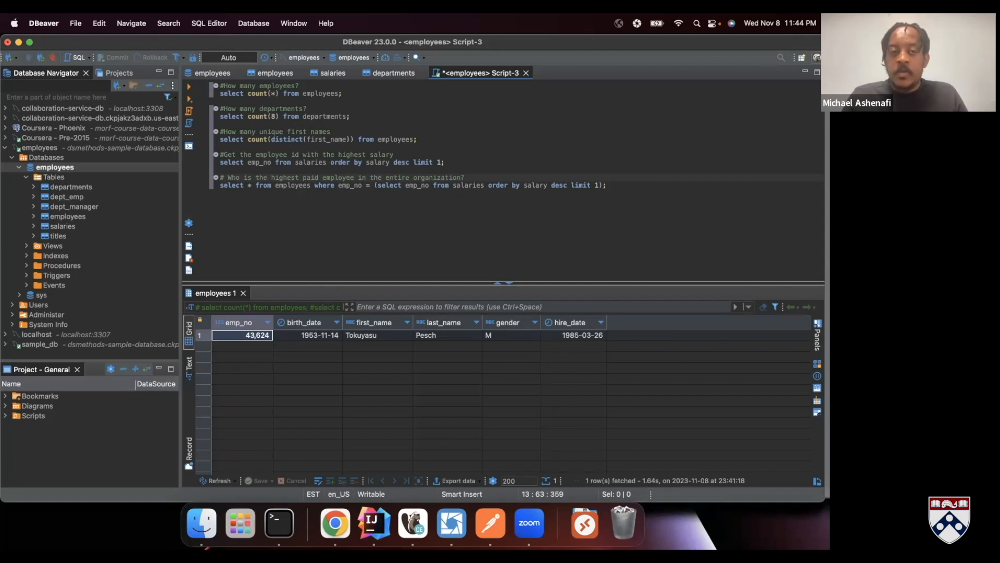
{"action": "left_click", "coordinate": [464, 177]}
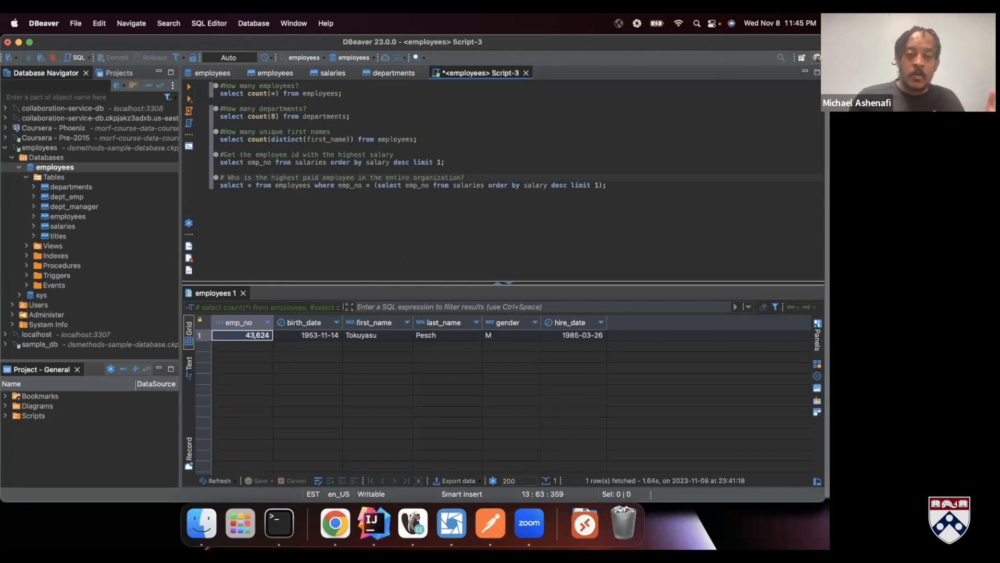
{"action": "left_click", "coordinate": [465, 177]}
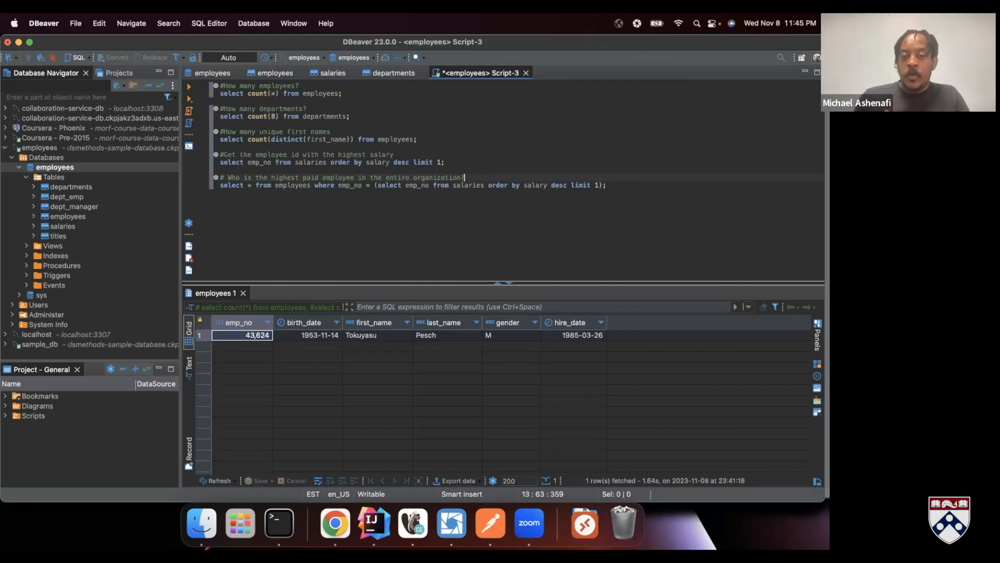